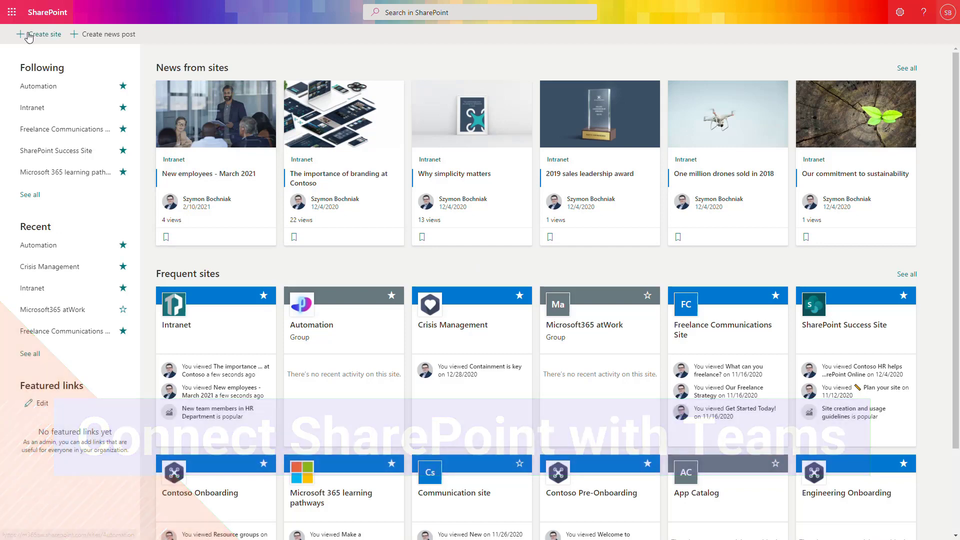
Step: Start creating a new SharePoint site to reach the team/communication site choice
click(39, 34)
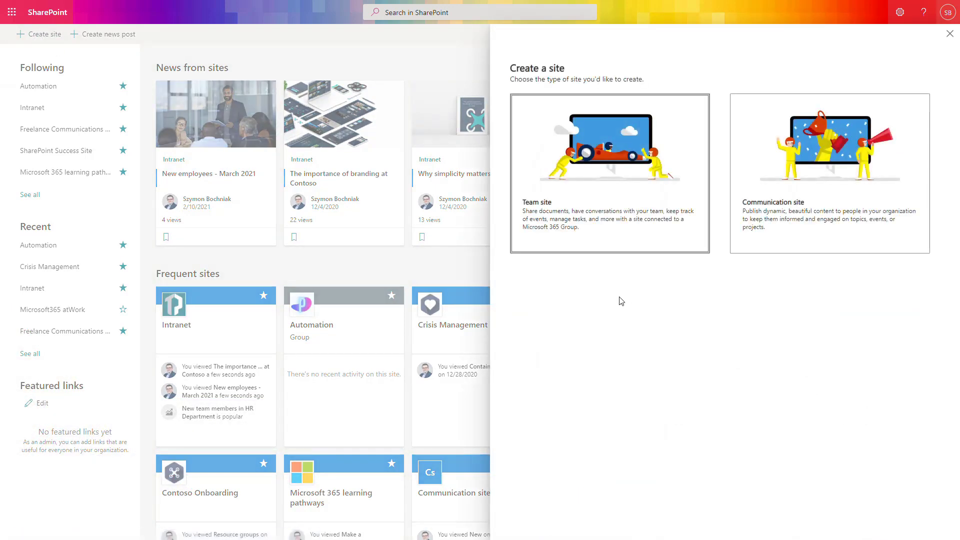
mouse_move(640, 335)
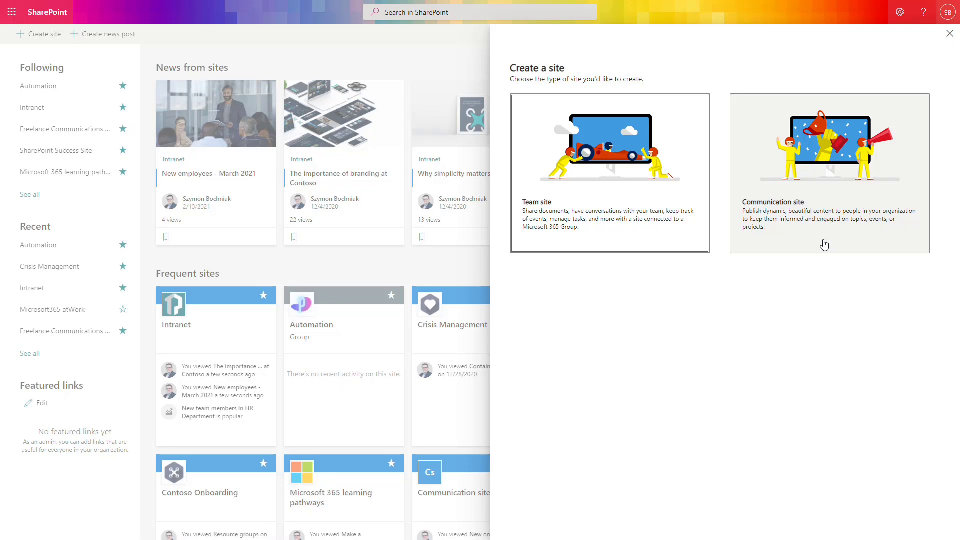
mouse_move(718, 262)
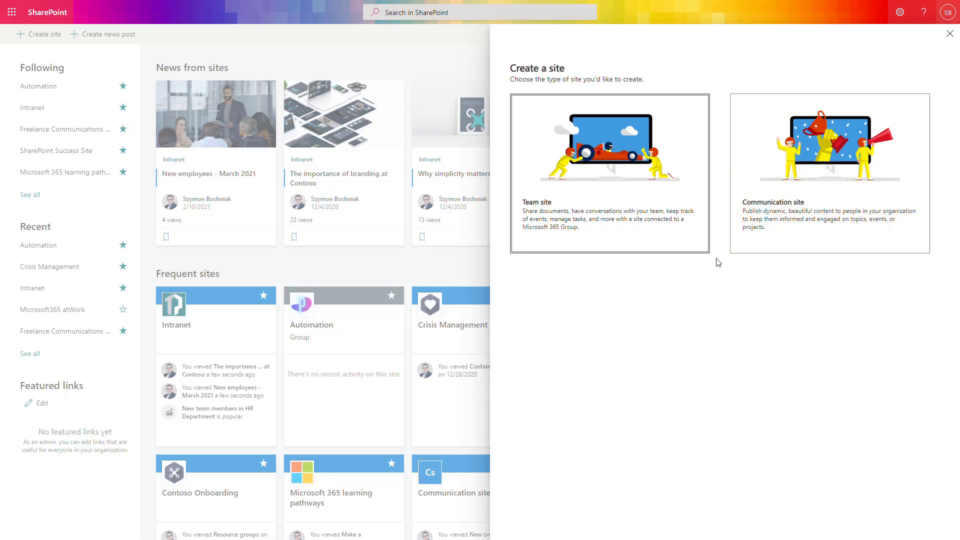
mouse_move(663, 219)
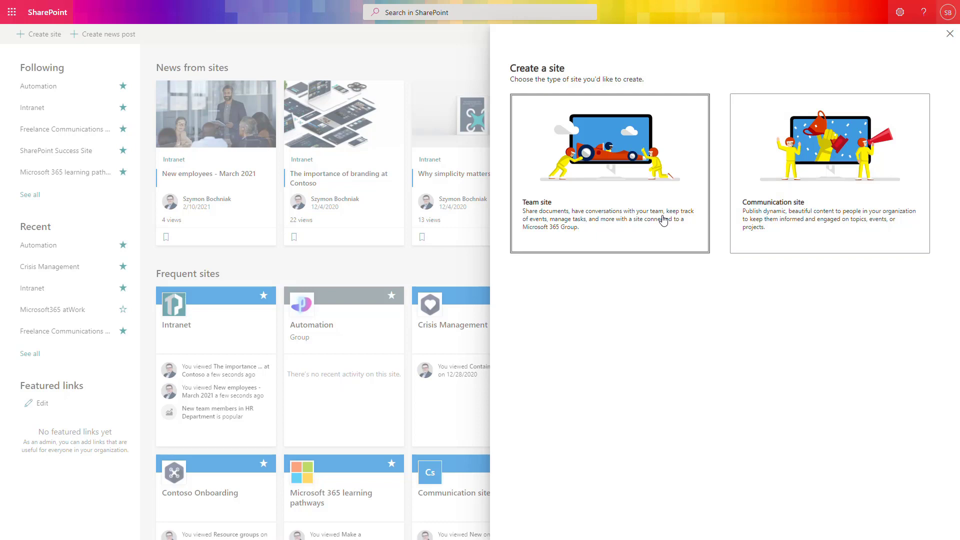
mouse_move(562, 236)
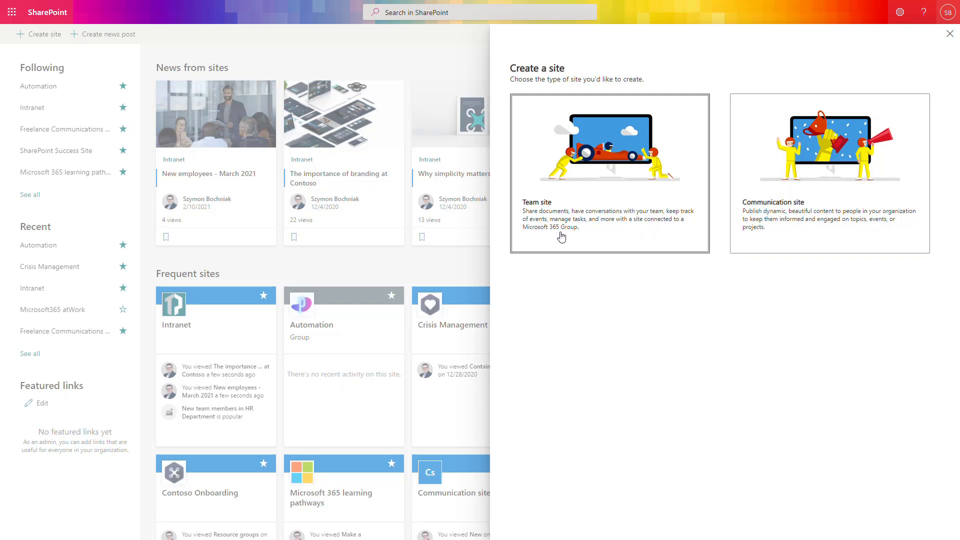
mouse_move(576, 234)
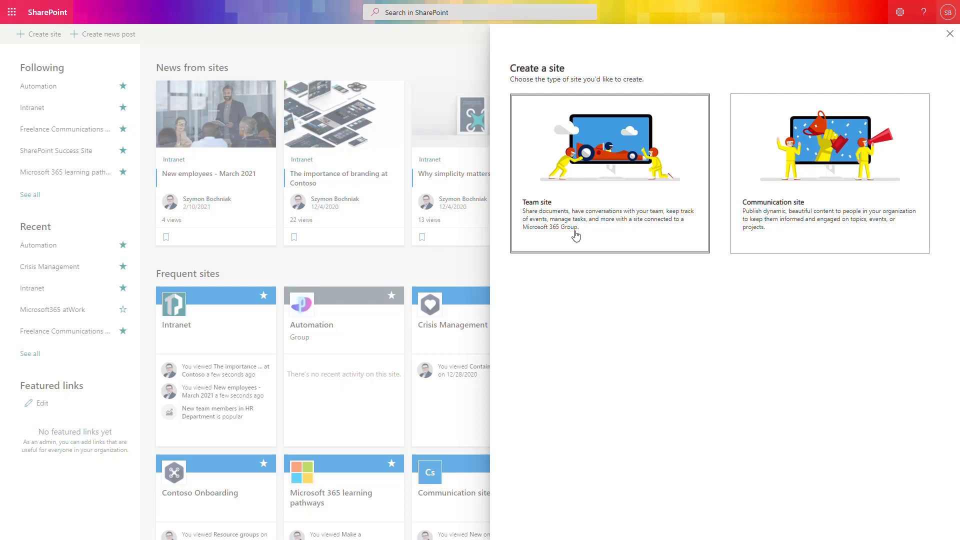
mouse_move(576, 226)
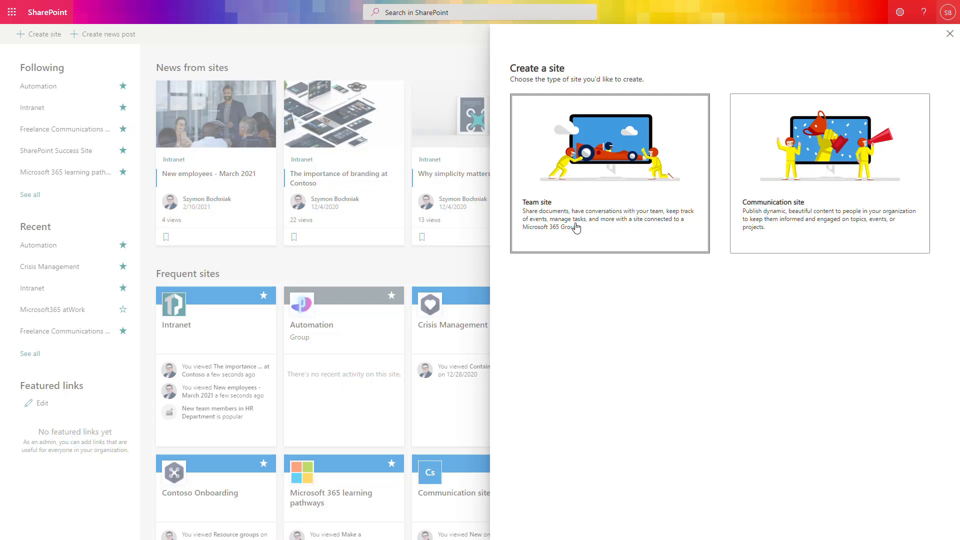
mouse_move(576, 208)
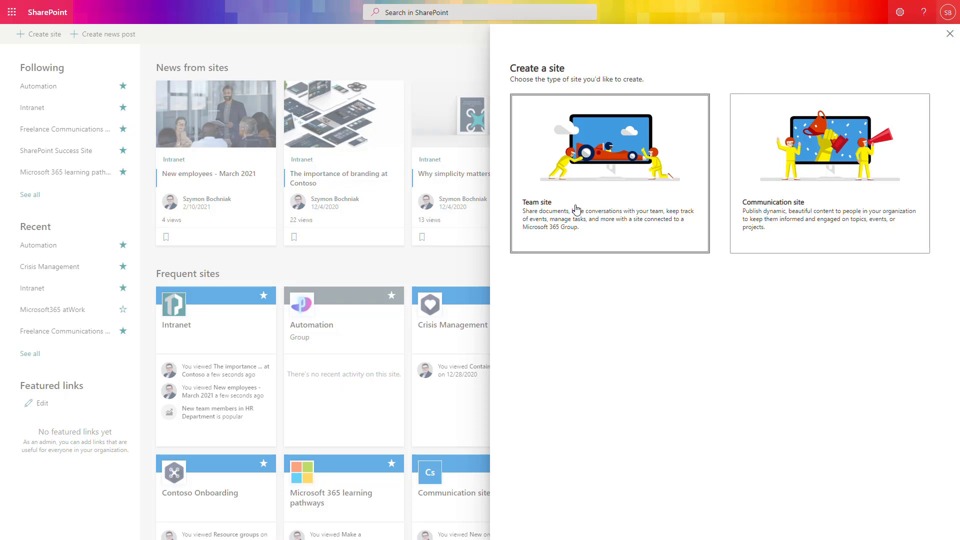
mouse_move(564, 239)
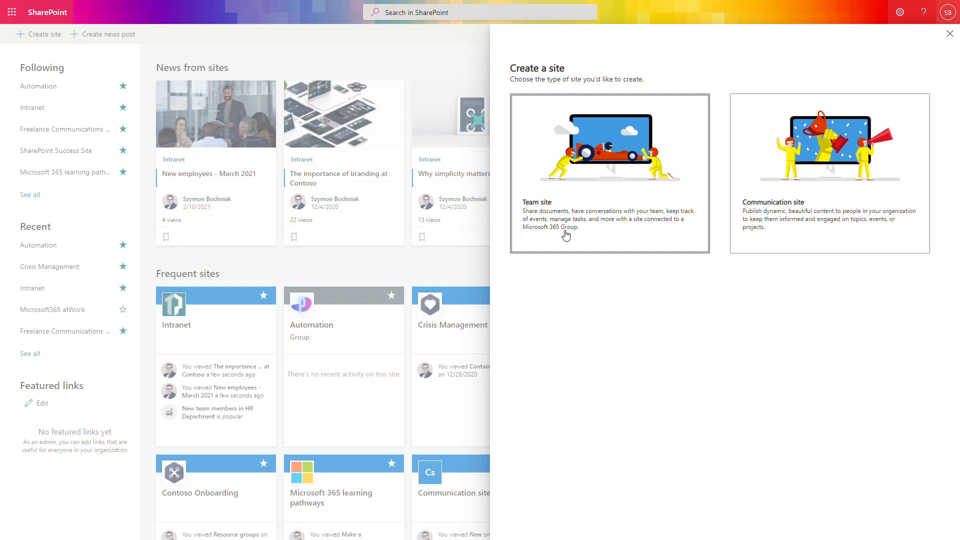
mouse_move(554, 228)
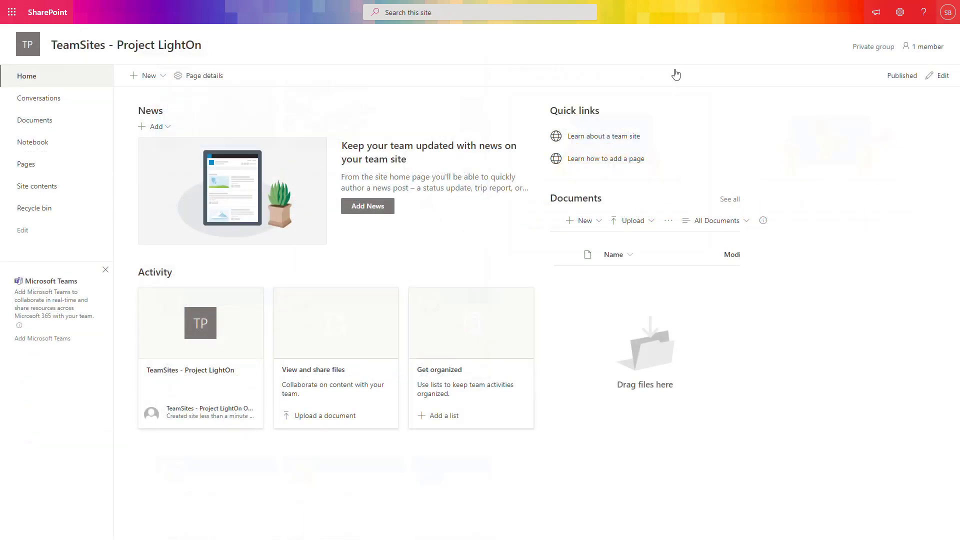
mouse_move(811, 106)
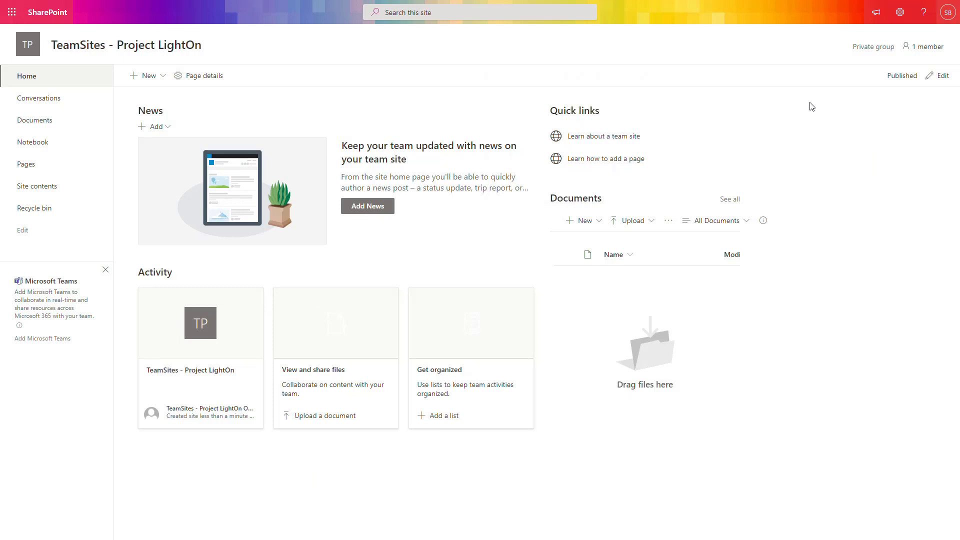
mouse_move(931, 68)
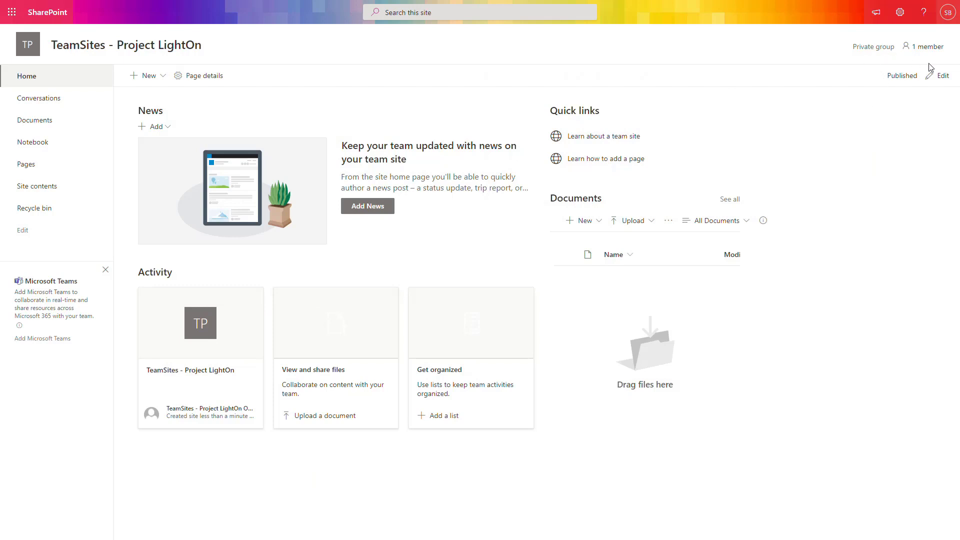
mouse_move(878, 48)
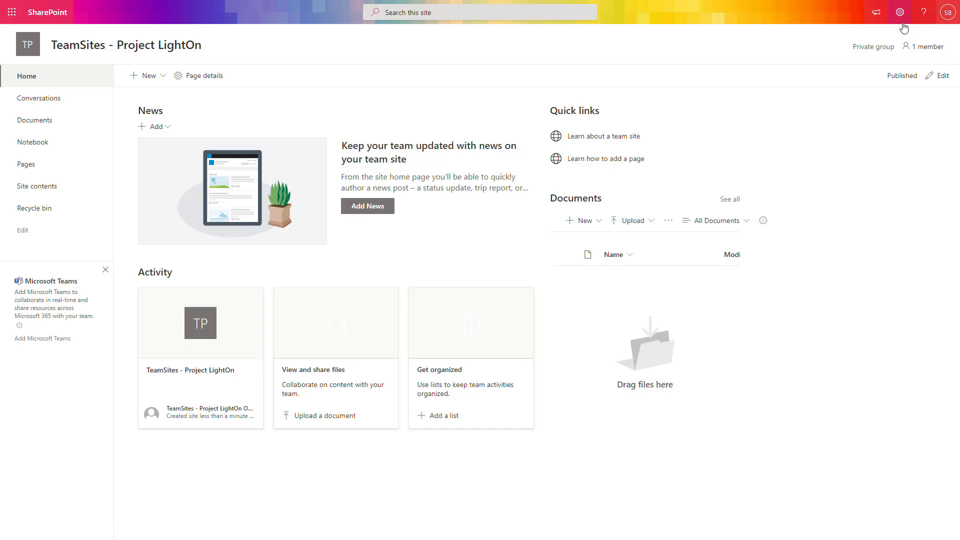
click(900, 12)
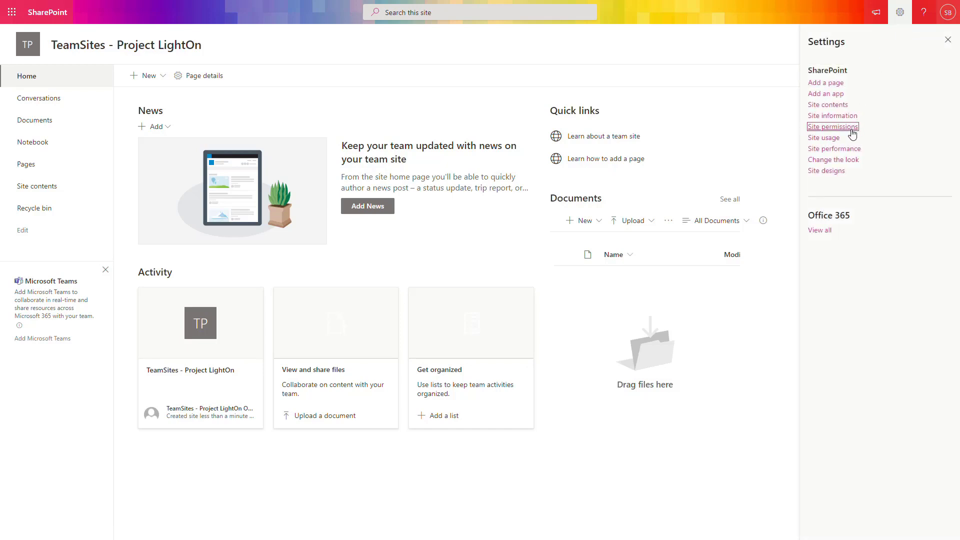
click(832, 127)
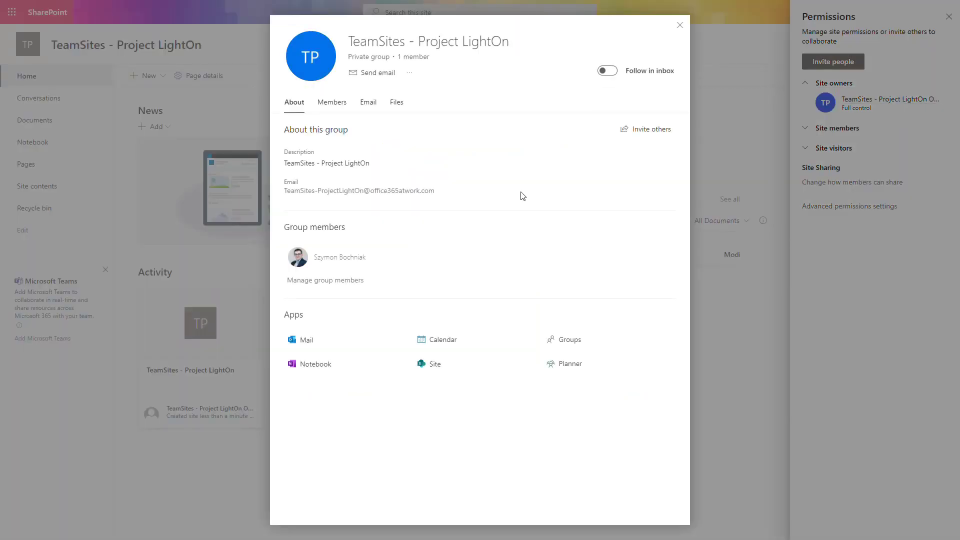
mouse_move(422, 193)
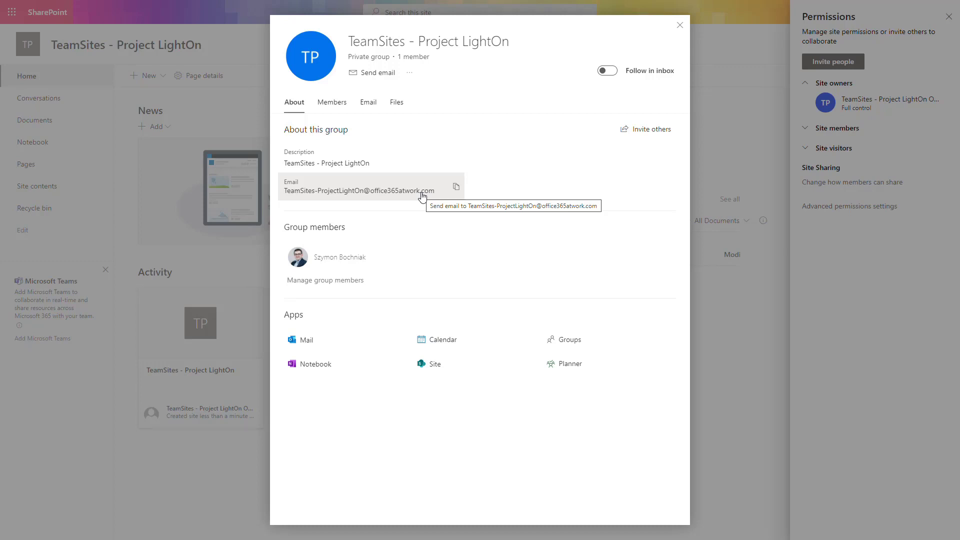
mouse_move(641, 73)
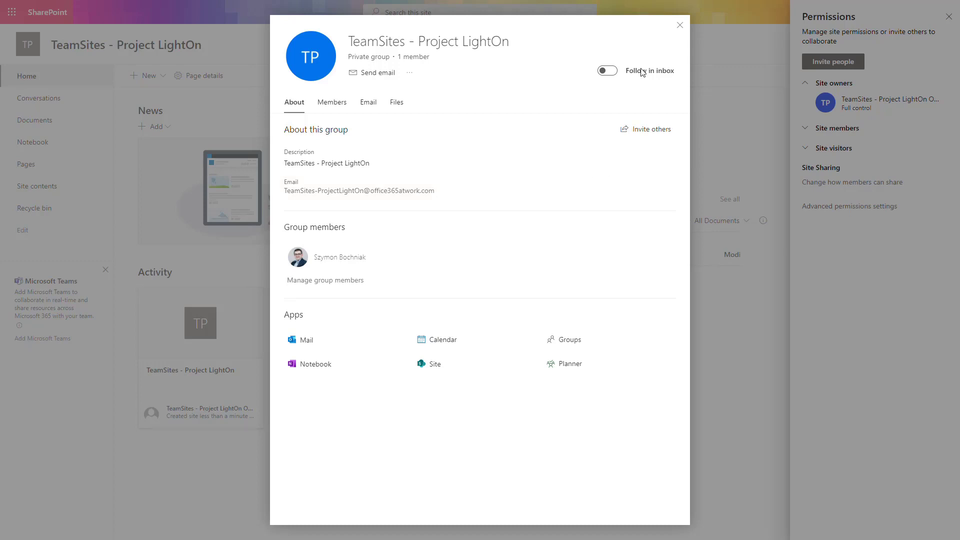
click(680, 25)
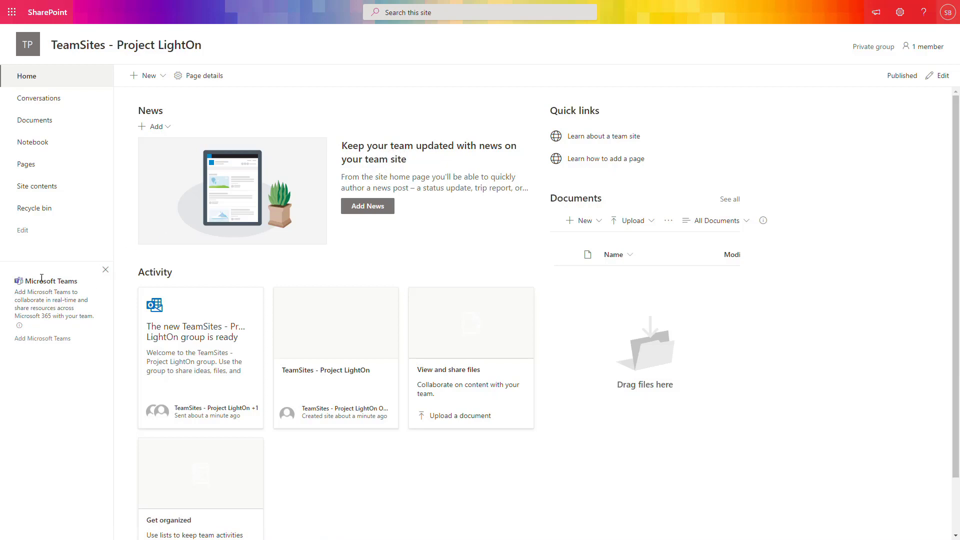
mouse_move(48, 340)
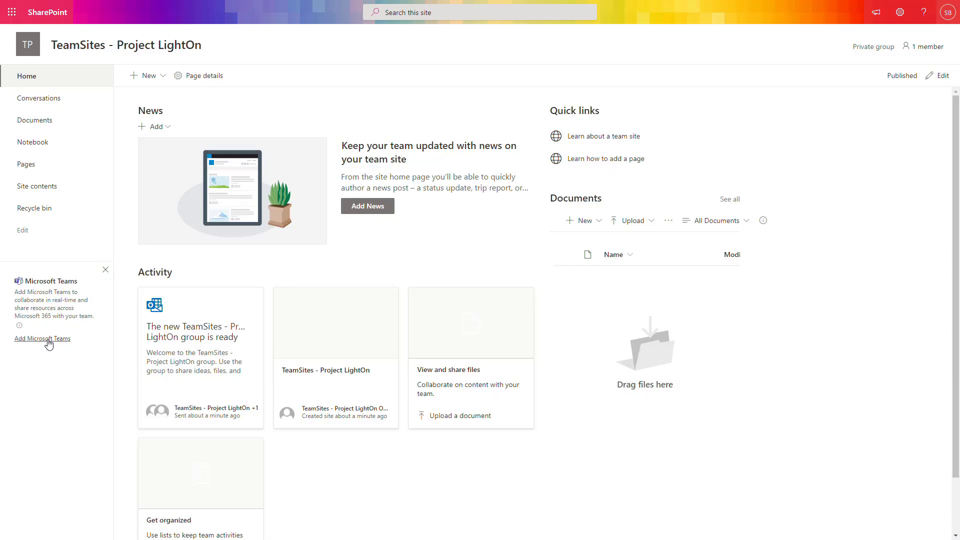
Step: Connect the TeamSites - Project LightOn group site to Microsoft Teams
click(42, 338)
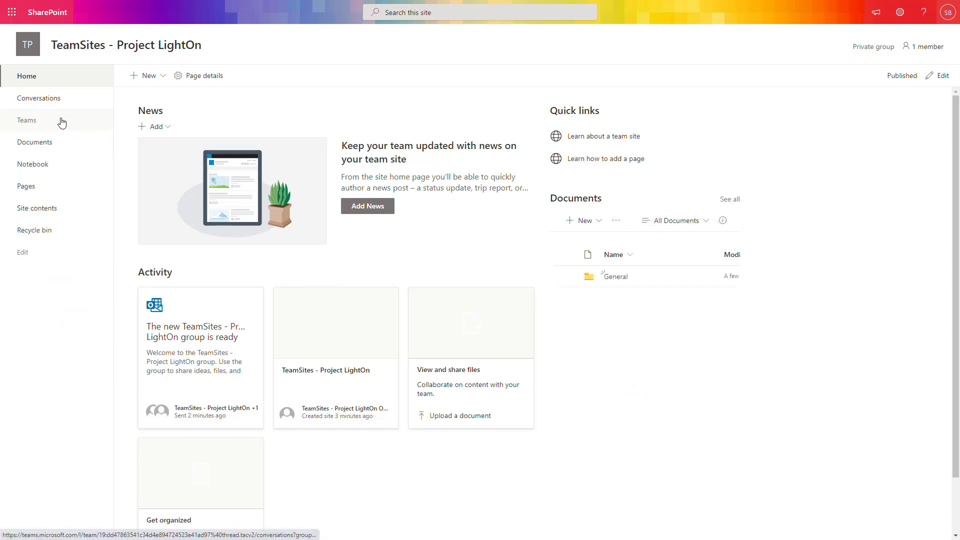
mouse_move(61, 122)
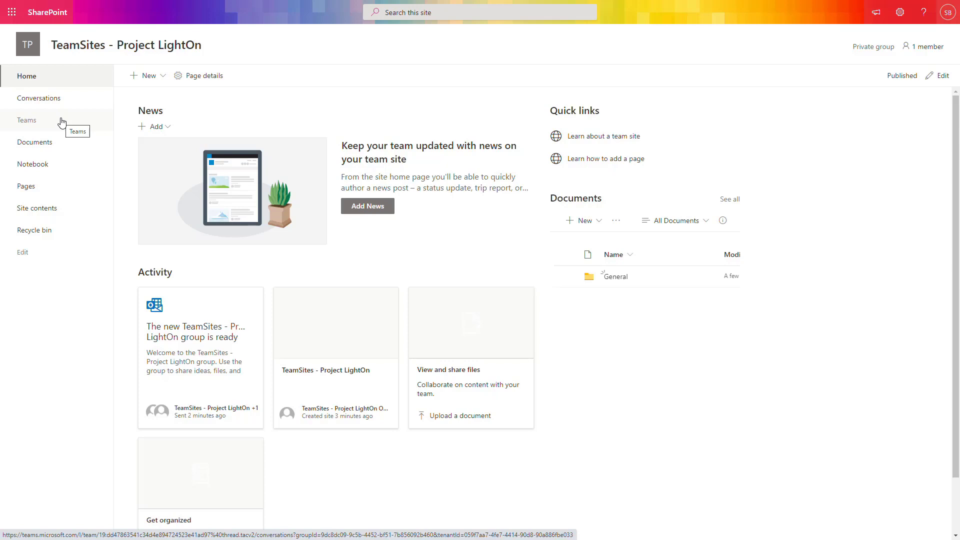
mouse_move(617, 277)
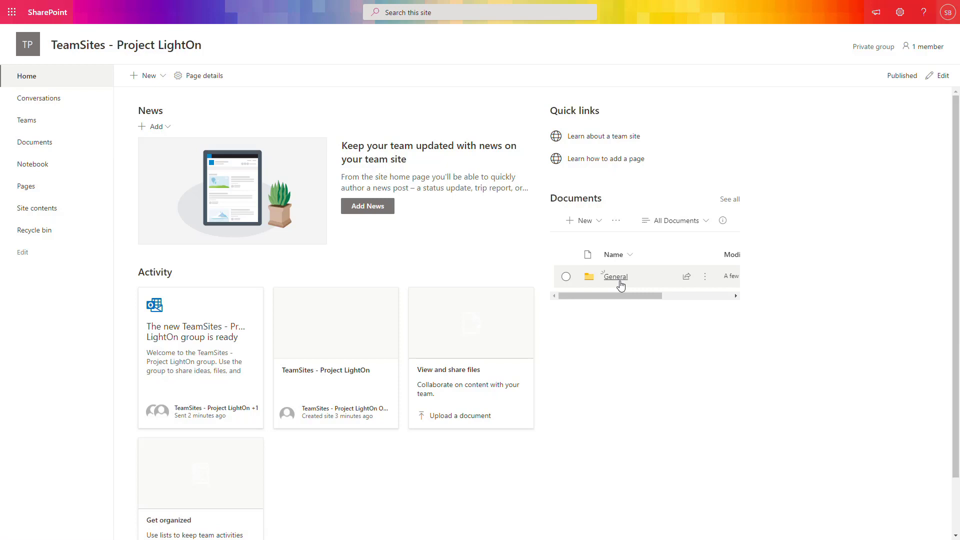
mouse_move(619, 282)
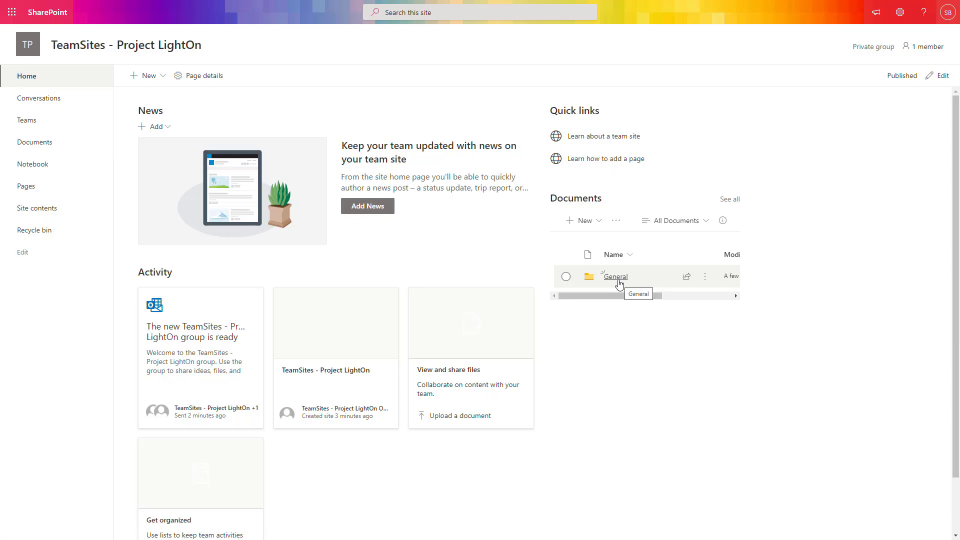
Step: Go full screen and open the site's team in the Teams web app, declining the desktop app
key(F11)
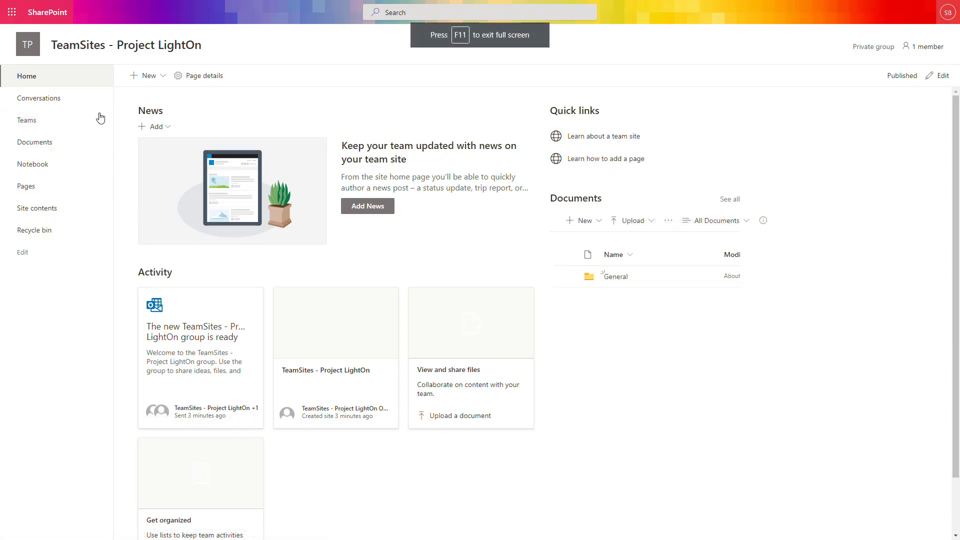
click(26, 120)
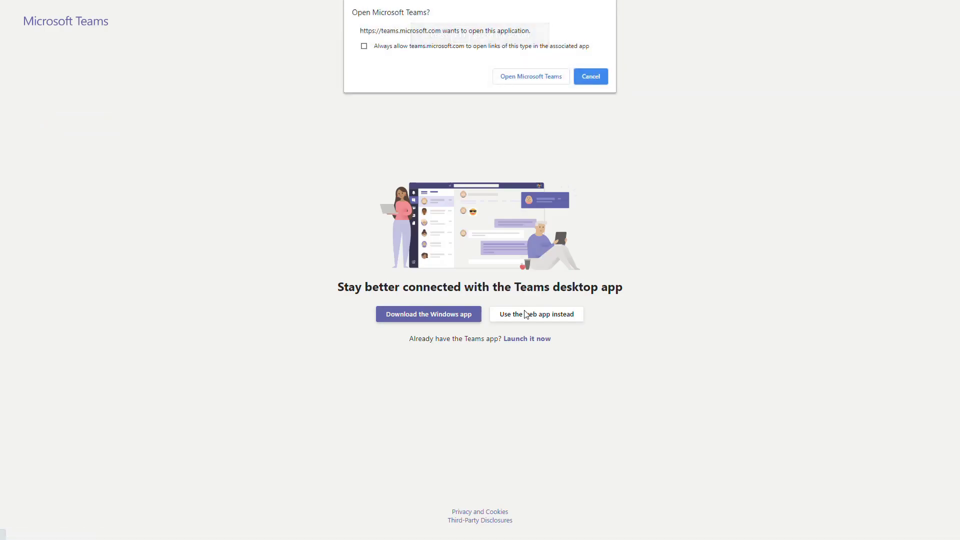
click(536, 314)
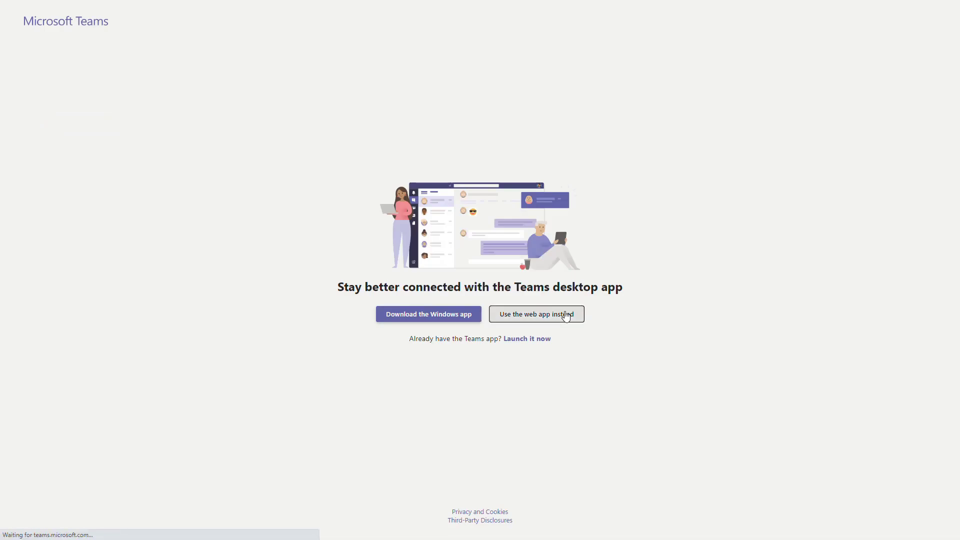
click(536, 314)
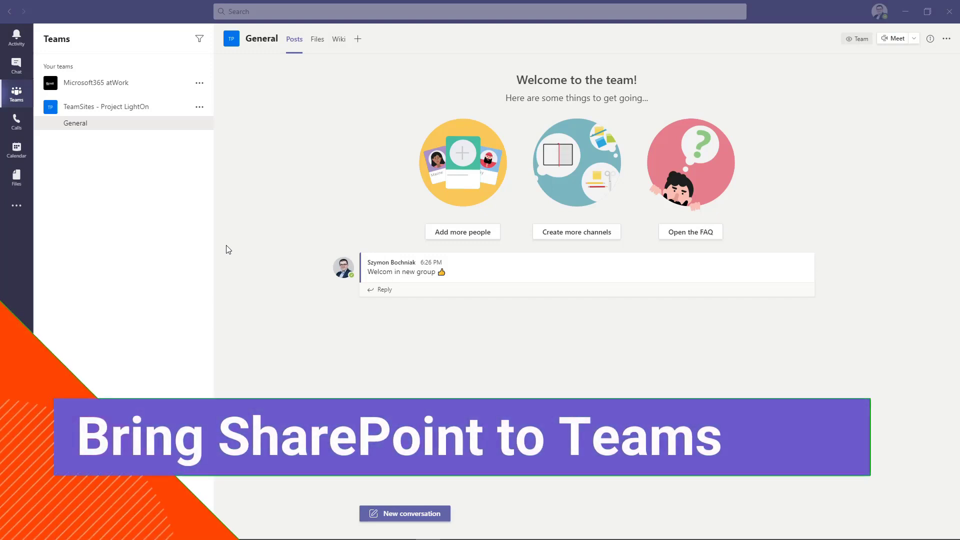
mouse_move(163, 114)
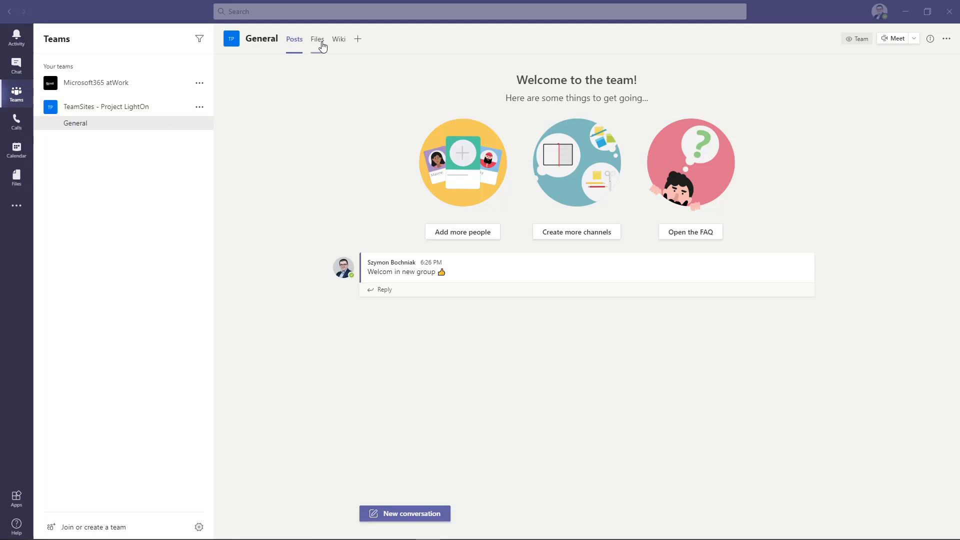
Step: Show the General channel's Files listing the marketing workbook, Possible partners.xlsx and Timeline.pptx
click(318, 39)
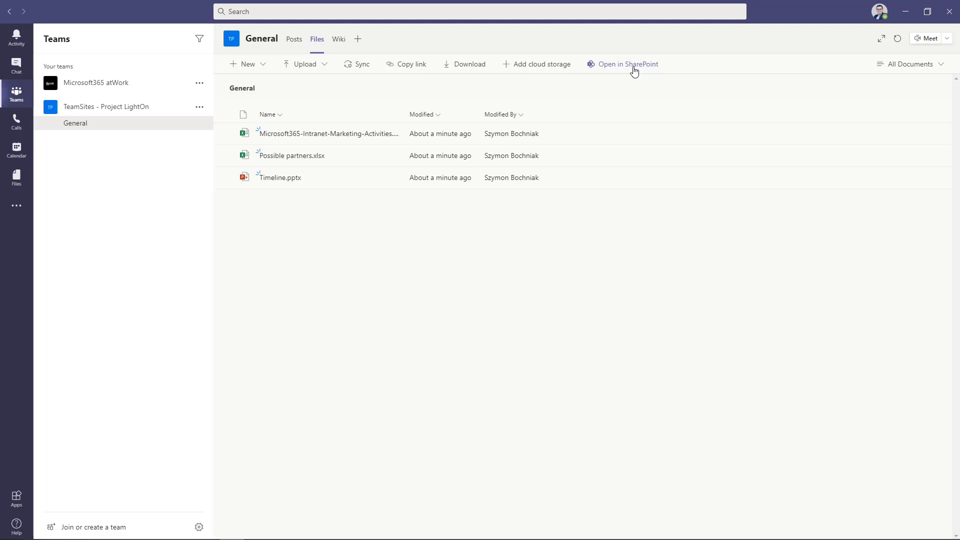
Step: View the General channel files in the SharePoint Documents library's General folder
click(628, 64)
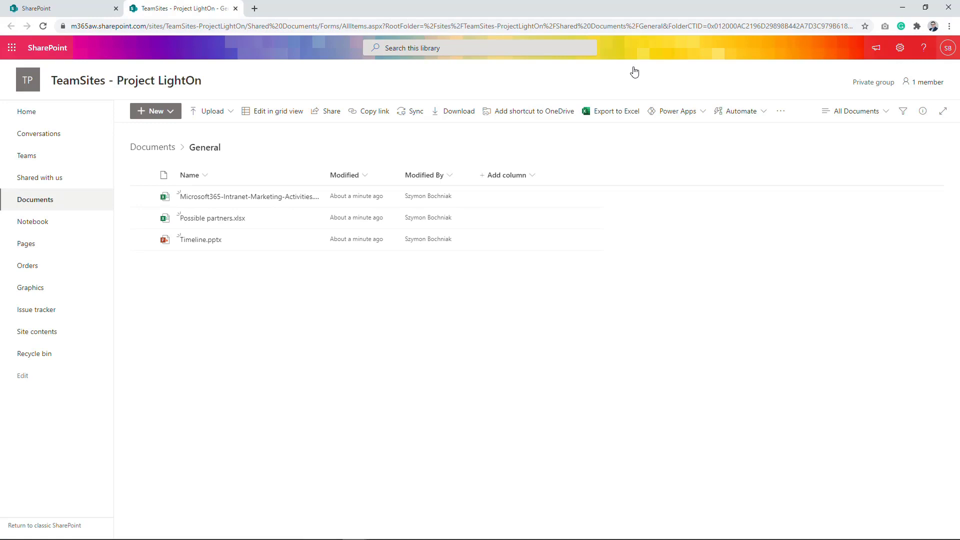
mouse_move(346, 332)
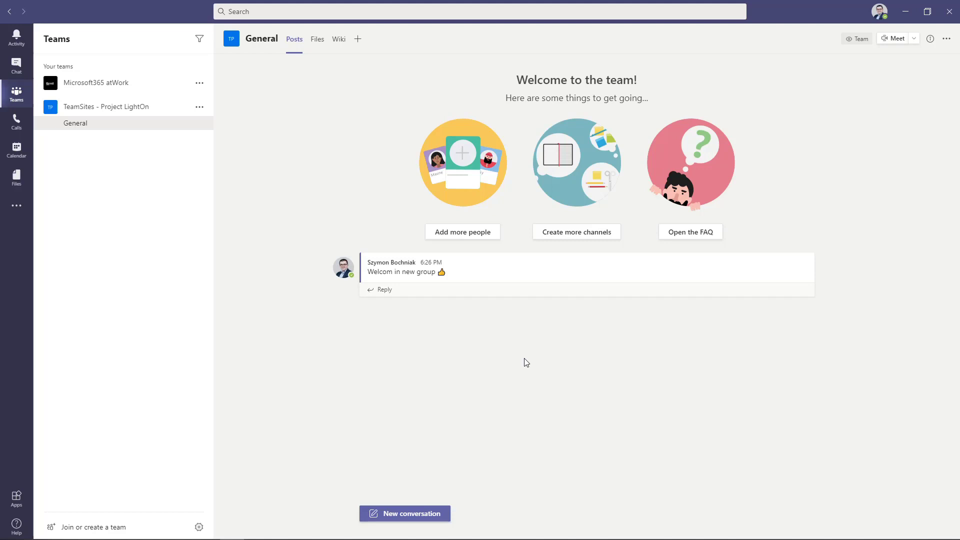
mouse_move(523, 363)
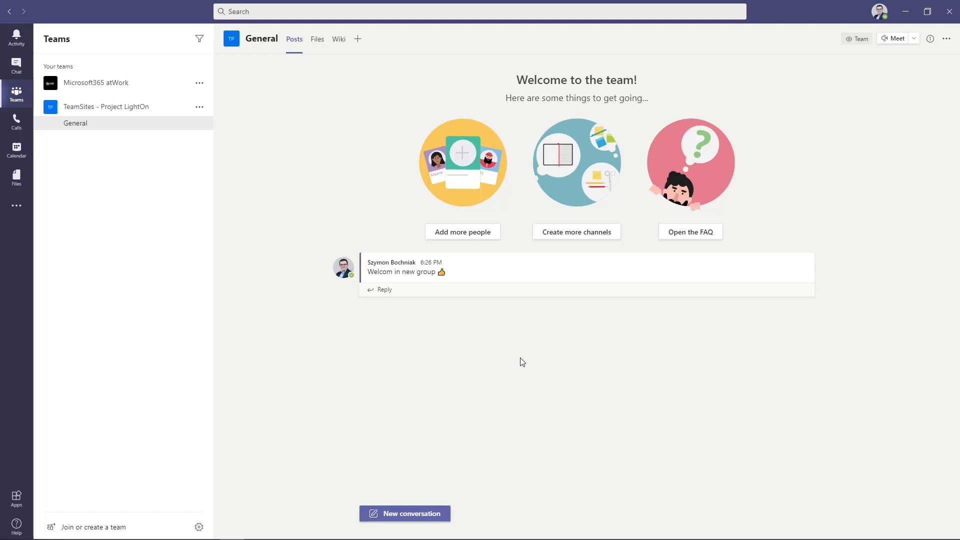
mouse_move(440, 278)
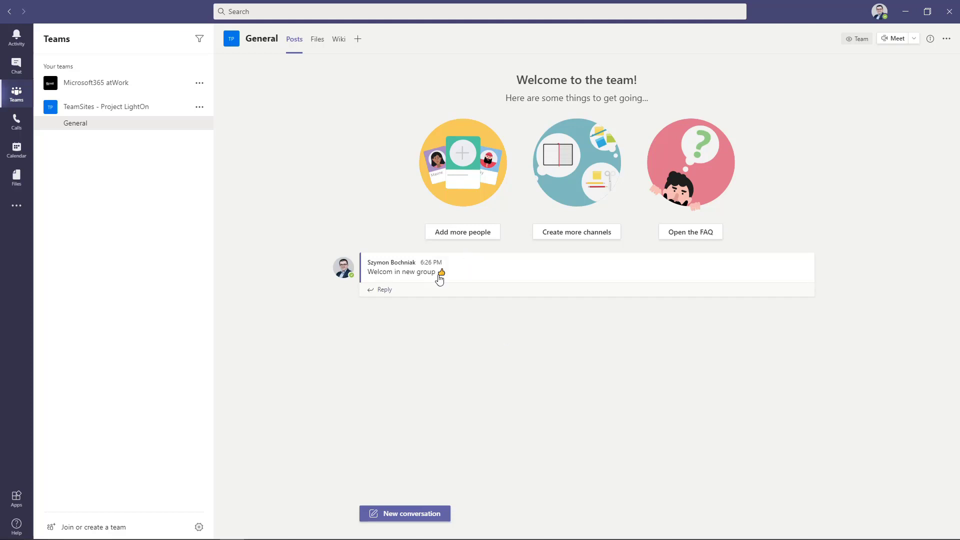
mouse_move(358, 39)
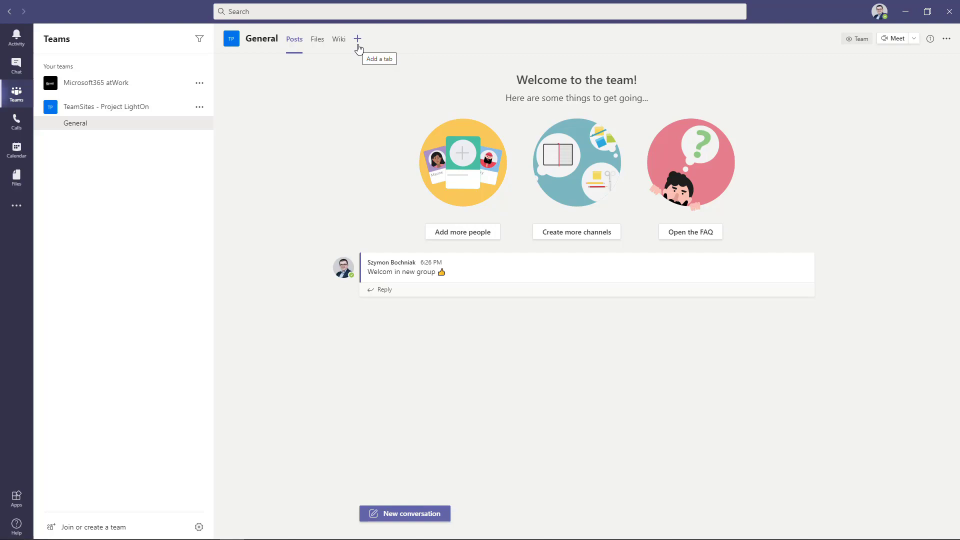
Step: Bring up the add-a-tab app picker in the General channel
click(358, 38)
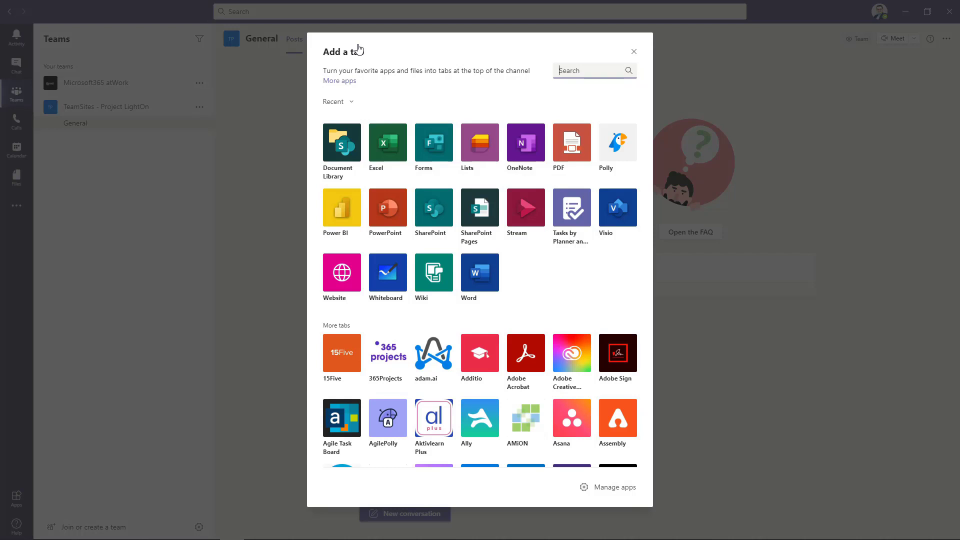
mouse_move(377, 129)
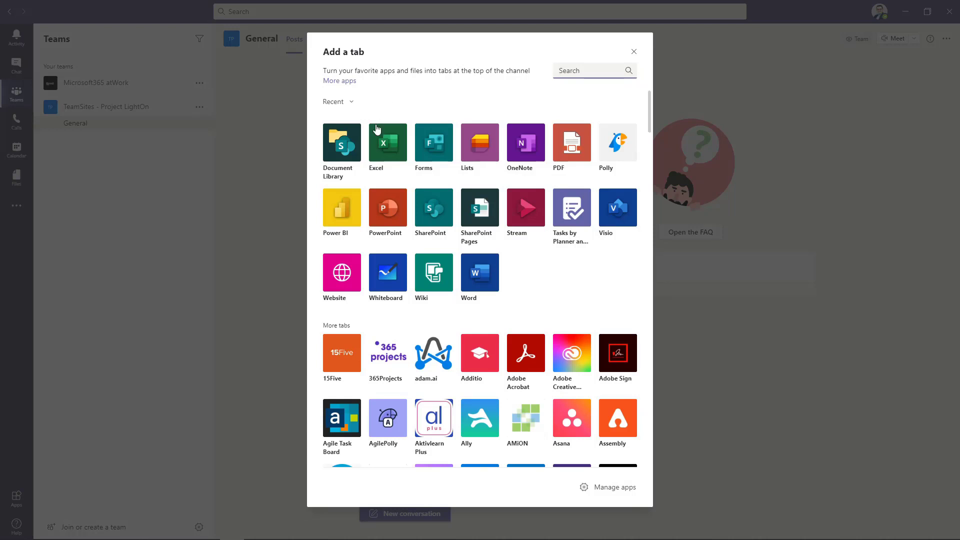
mouse_move(352, 144)
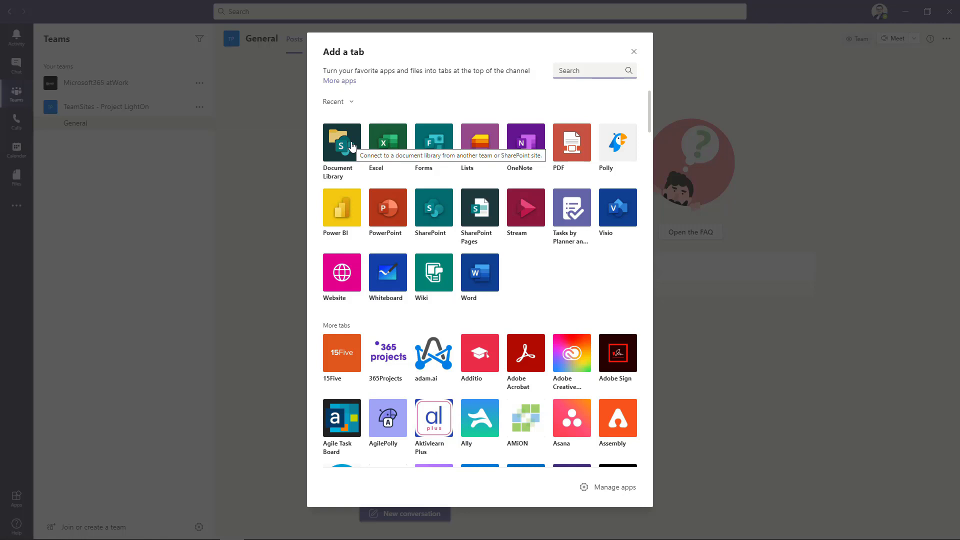
mouse_move(476, 161)
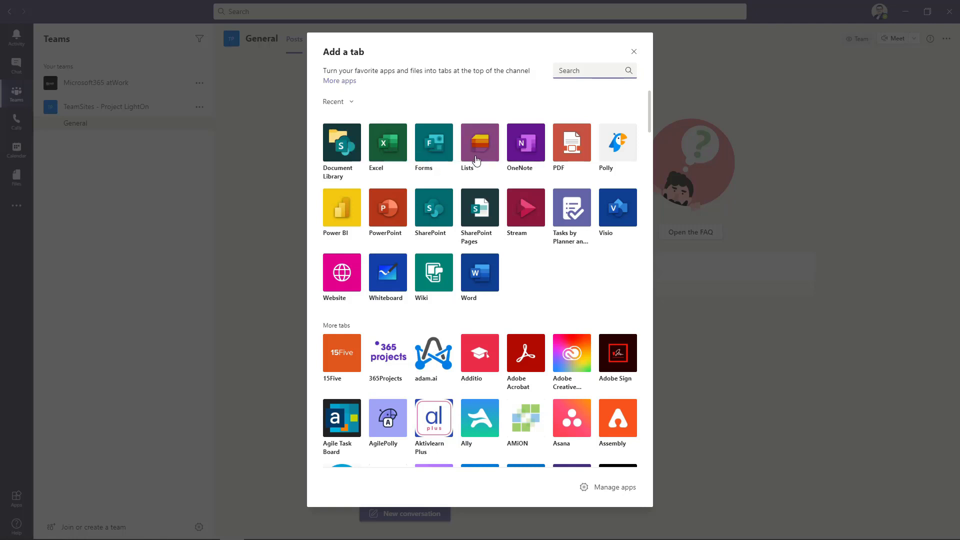
mouse_move(477, 159)
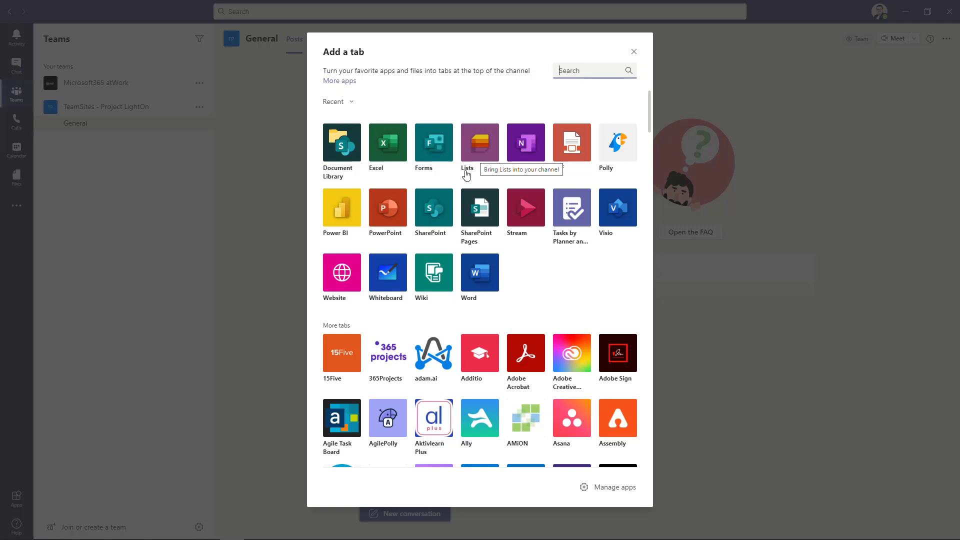
mouse_move(440, 219)
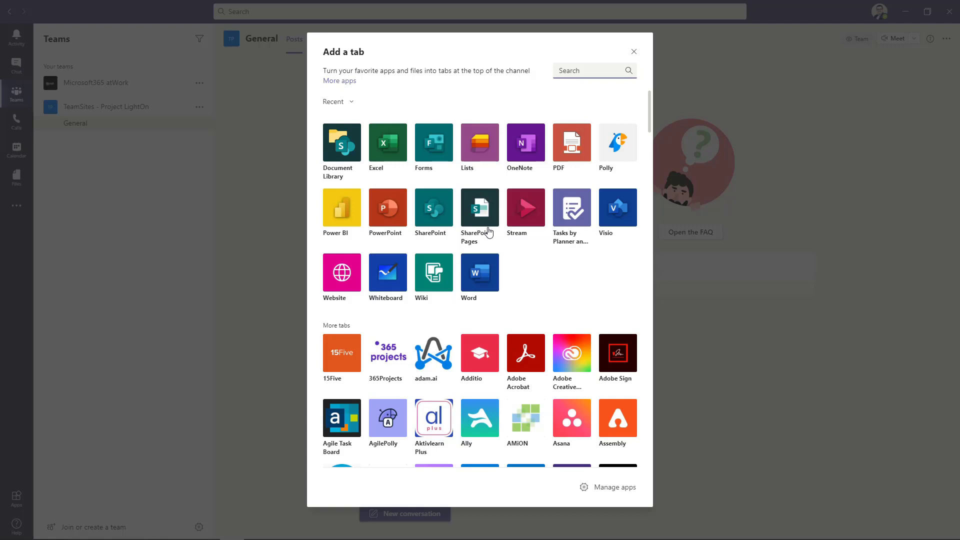
mouse_move(442, 212)
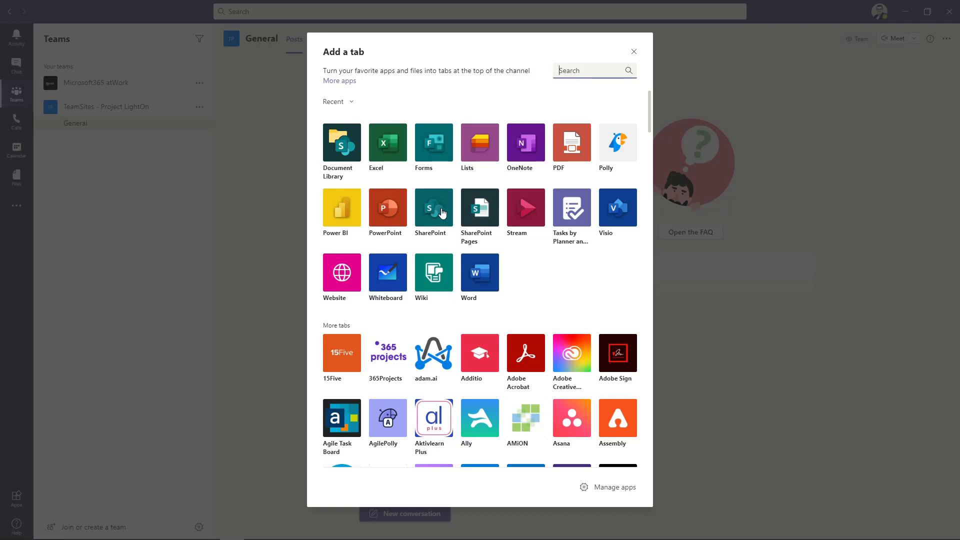
mouse_move(442, 212)
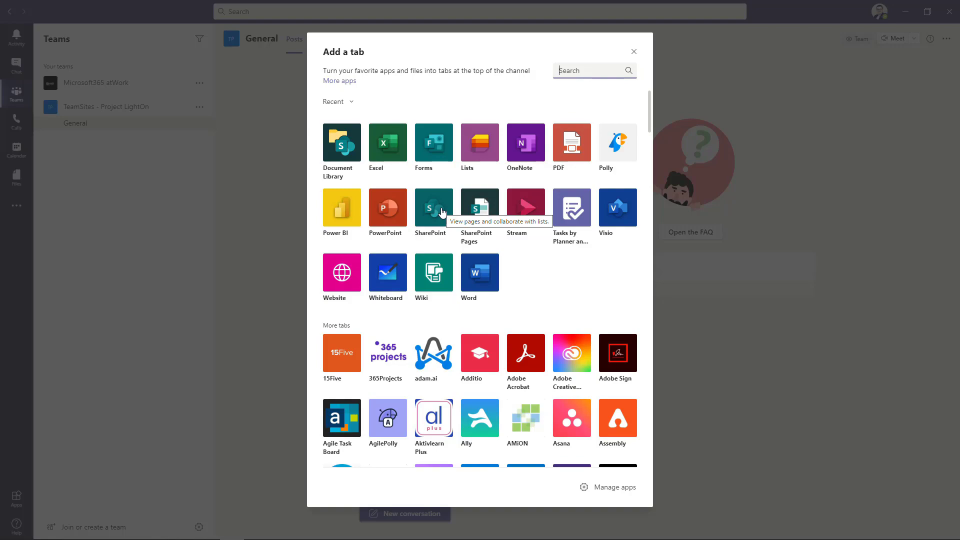
Step: Add the SharePoint New page as a tab in the General channel
click(434, 207)
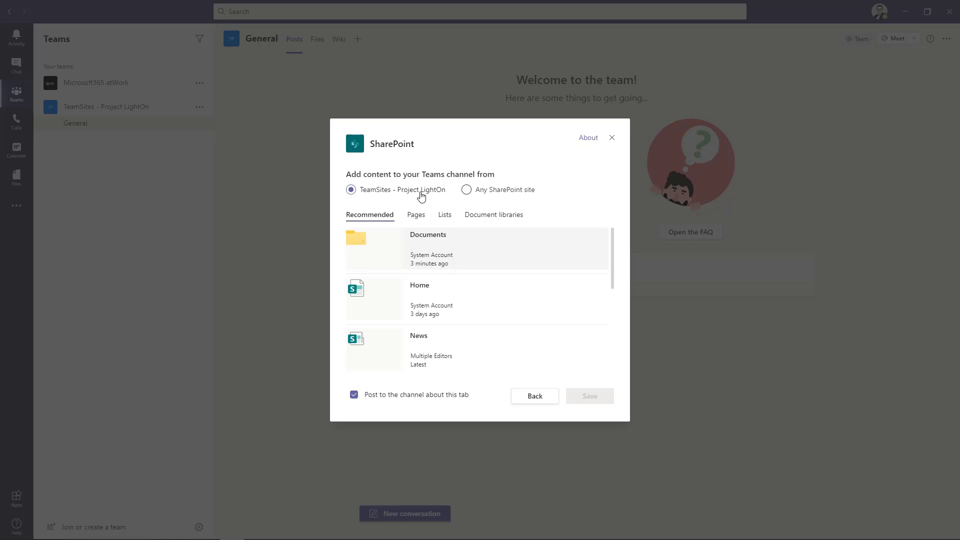
mouse_move(483, 196)
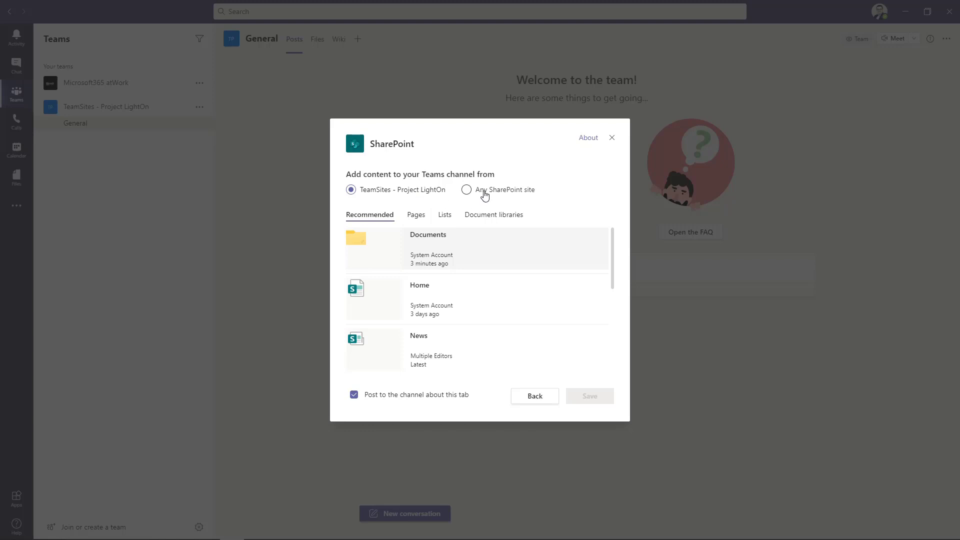
scroll(down, 3)
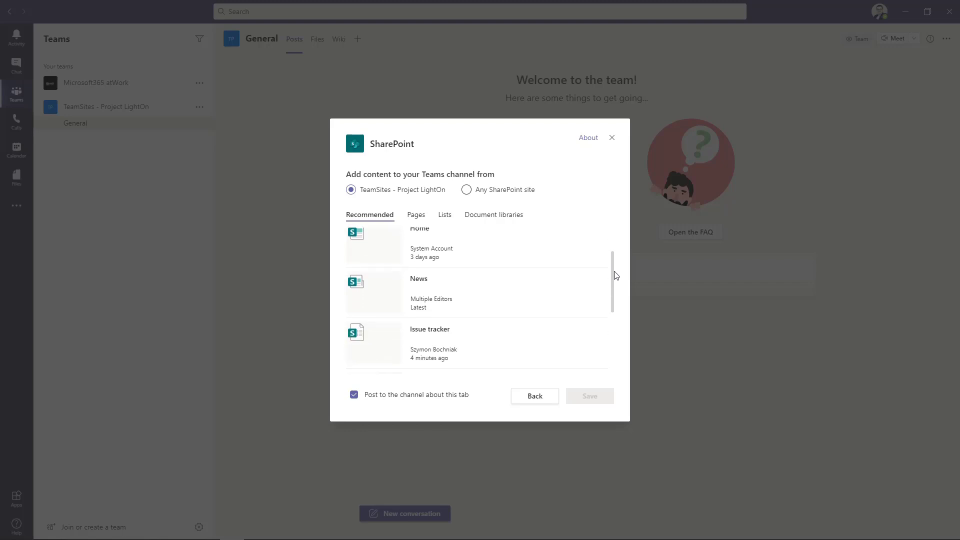
scroll(down, 3)
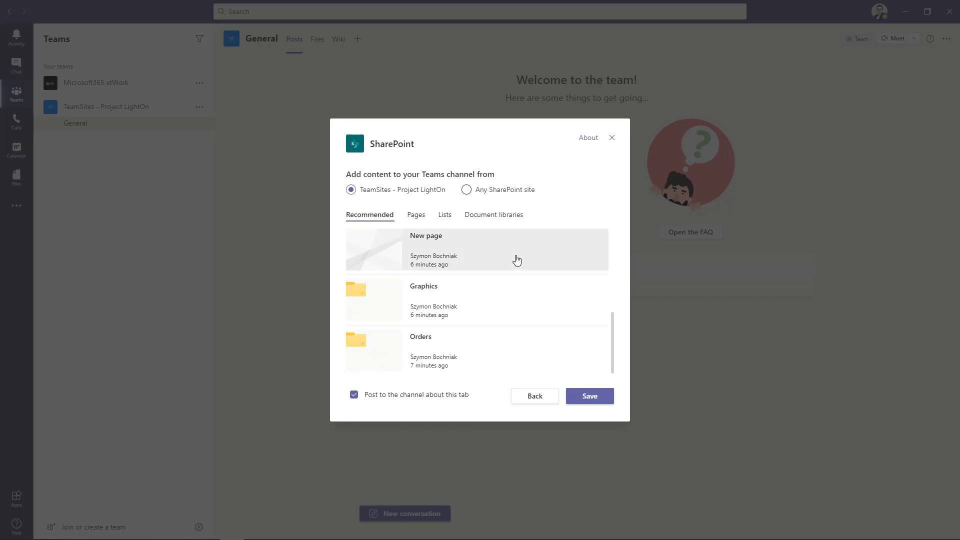
click(590, 396)
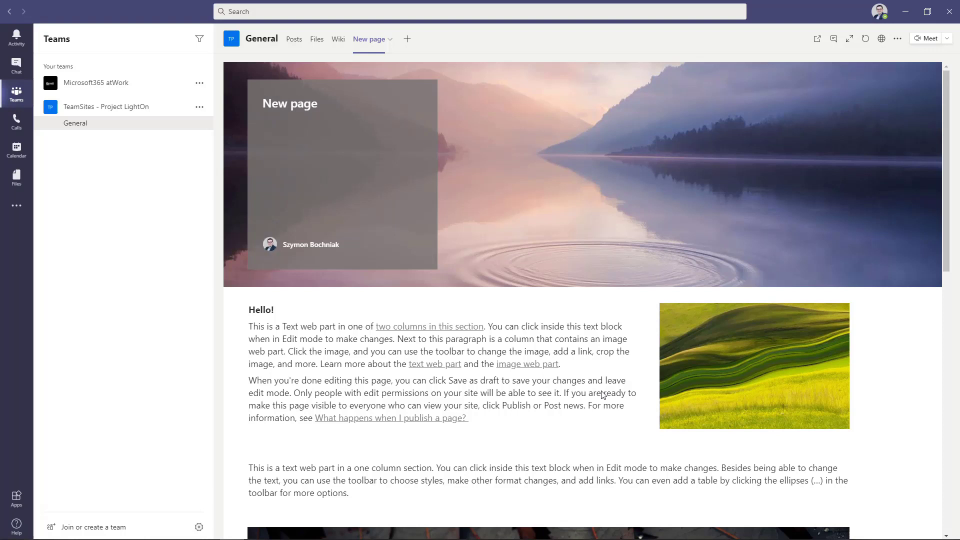
scroll(down, 3)
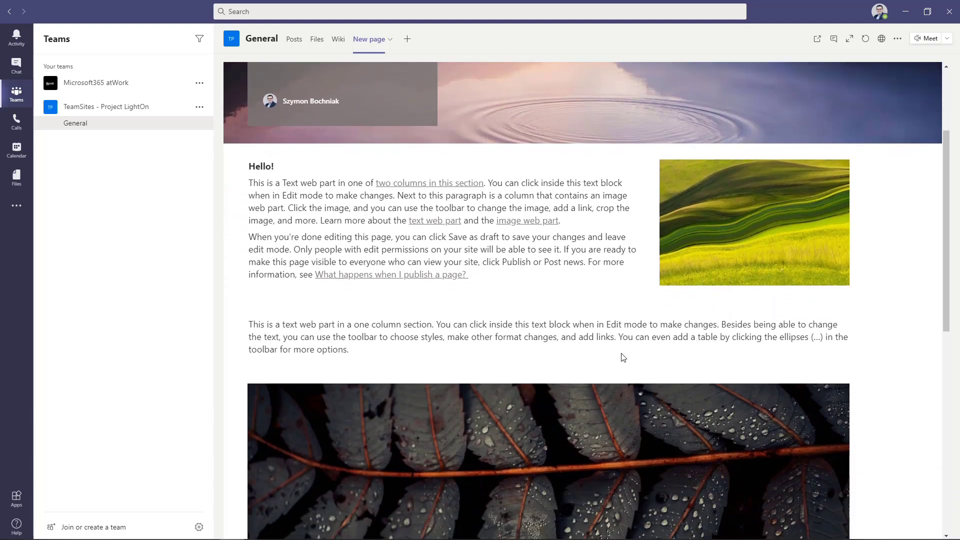
scroll(down, 3)
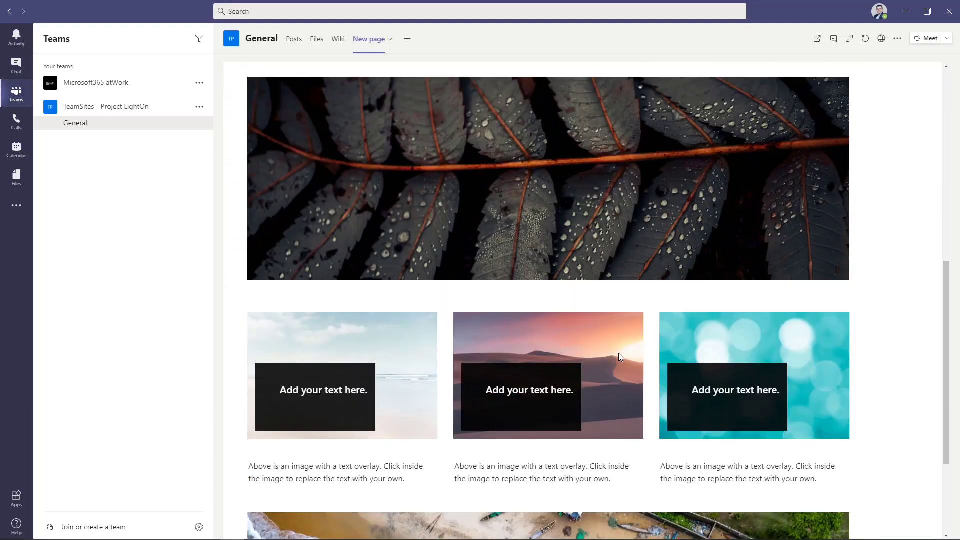
scroll(down, 3)
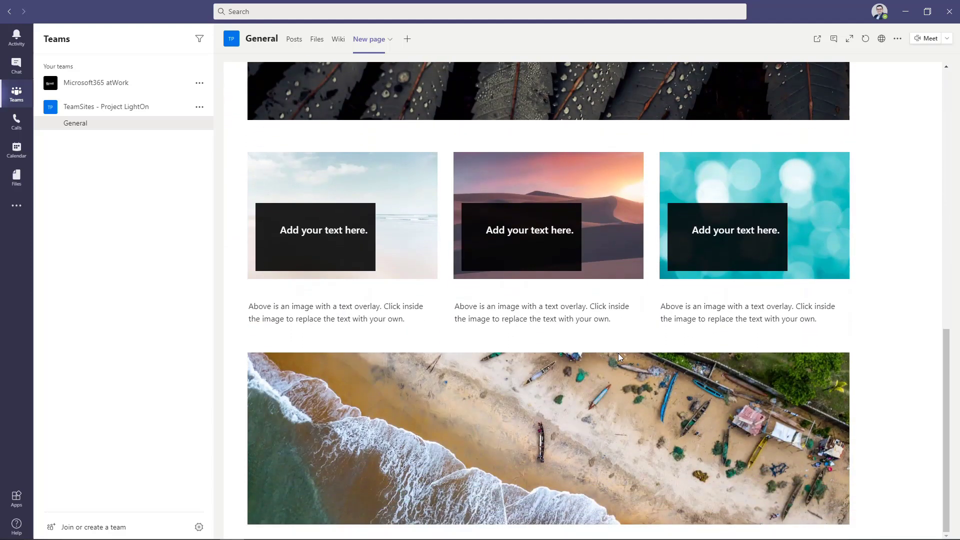
scroll(up, 3)
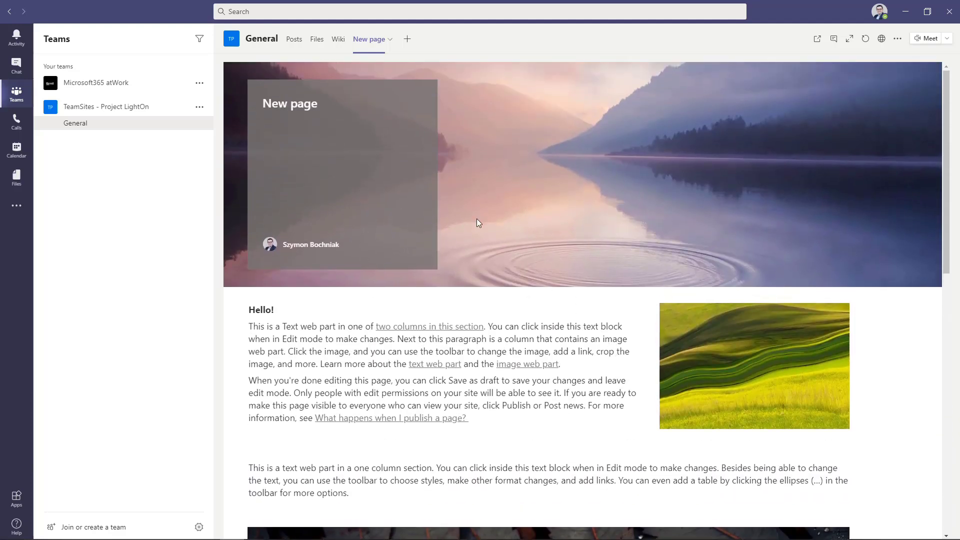
Step: Add a Document Library tab showing the Graphics library from TeamSites - Project LightOn
click(406, 39)
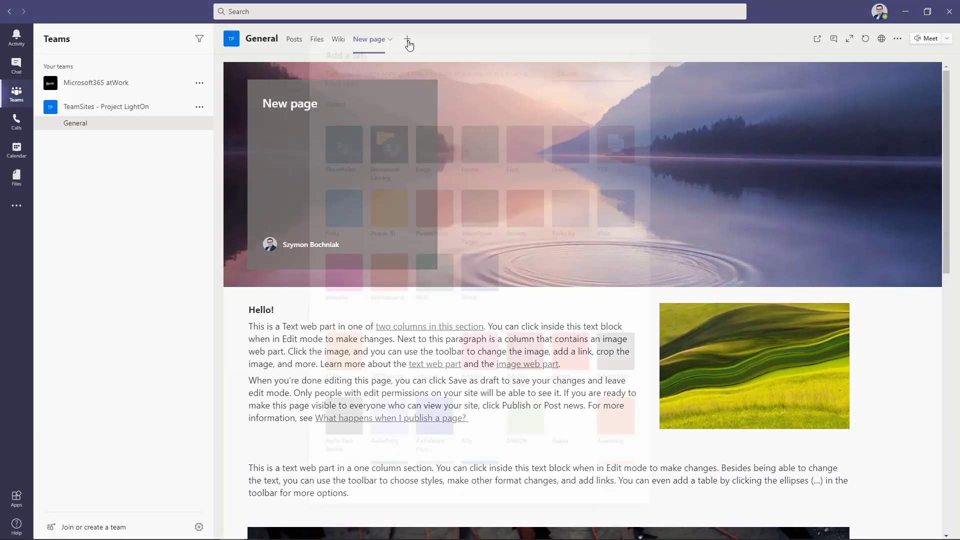
click(410, 39)
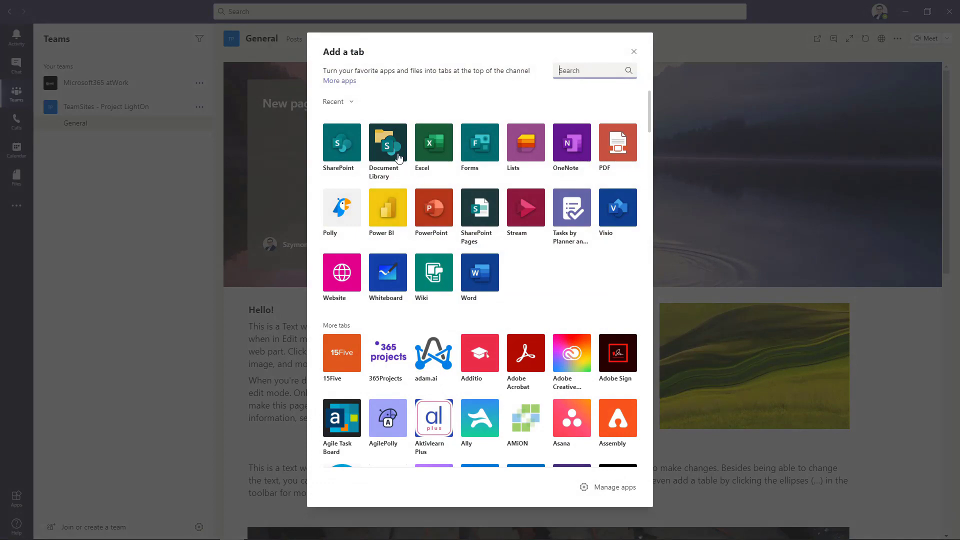
click(388, 142)
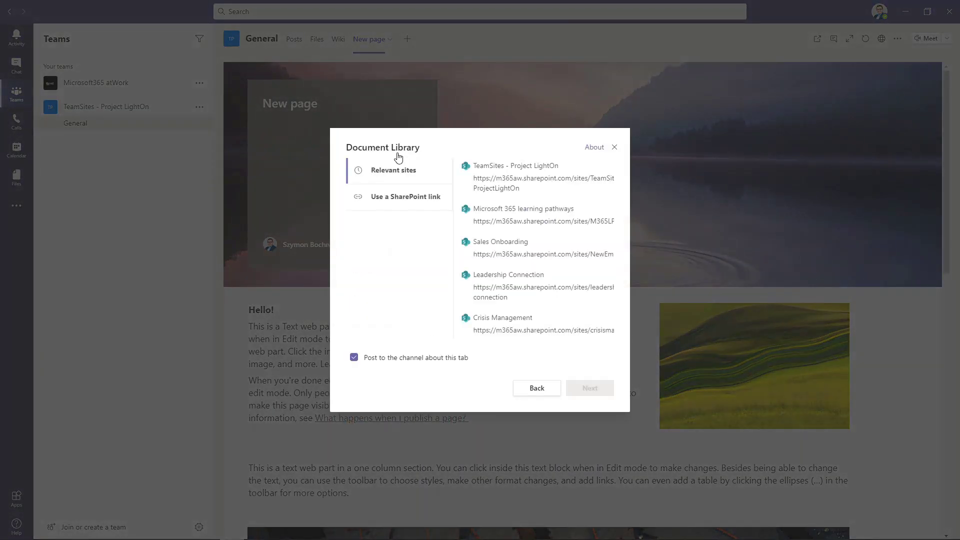
click(532, 177)
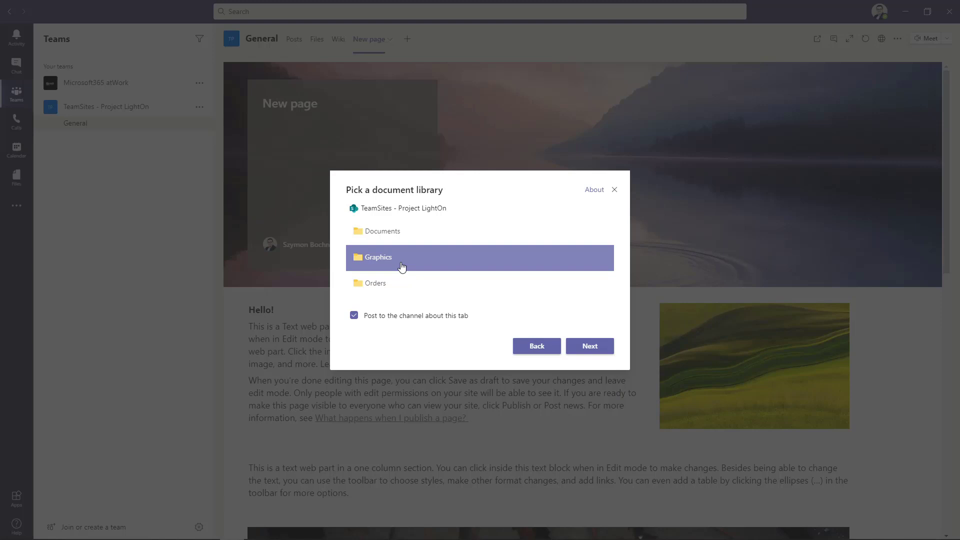
click(590, 346)
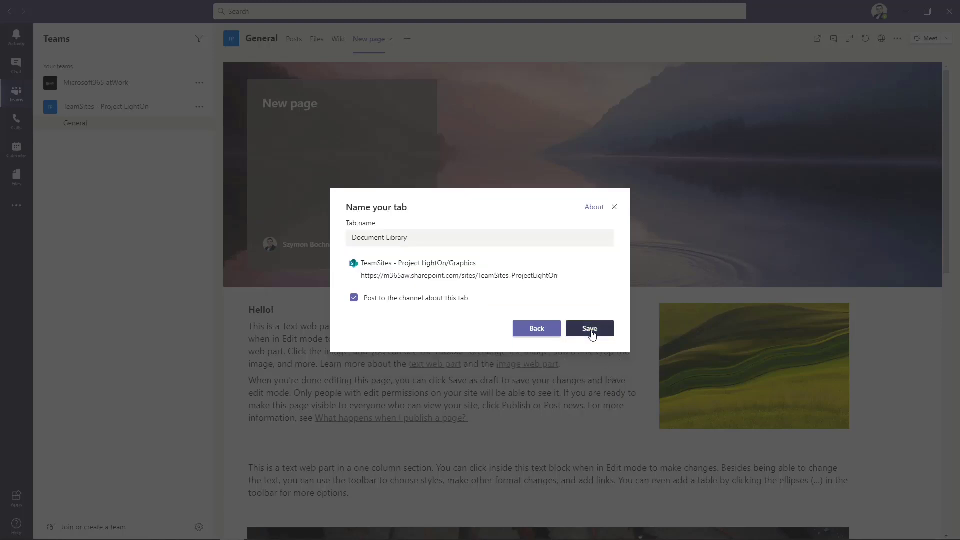
click(590, 328)
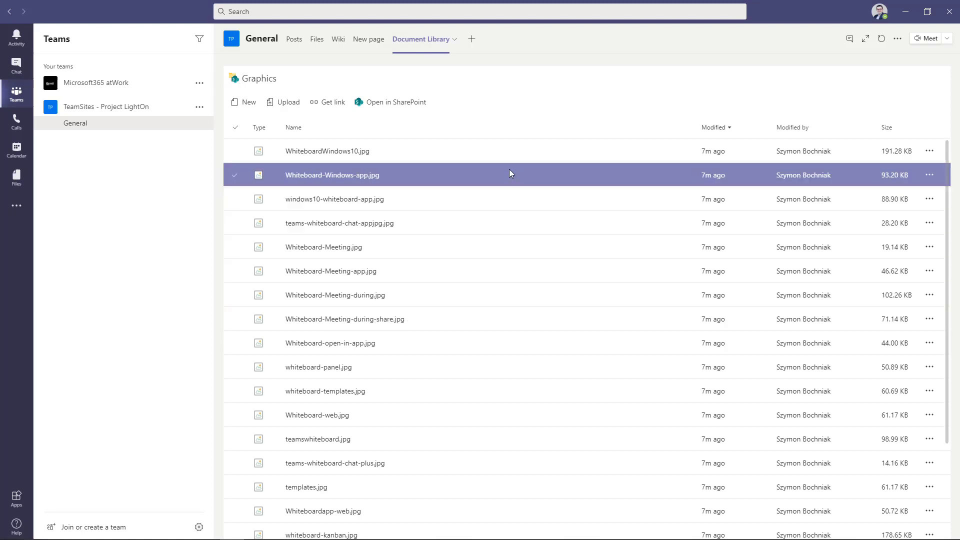
click(334, 199)
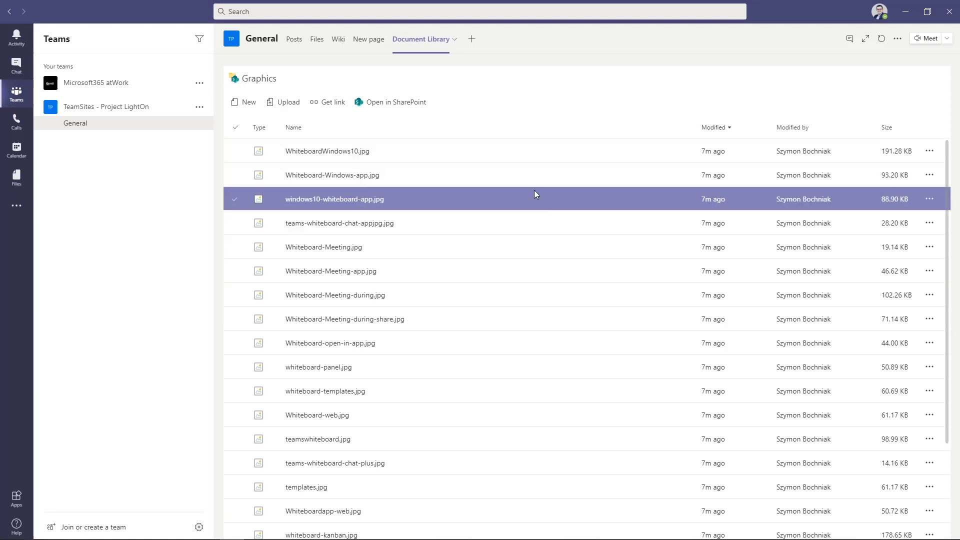
click(314, 151)
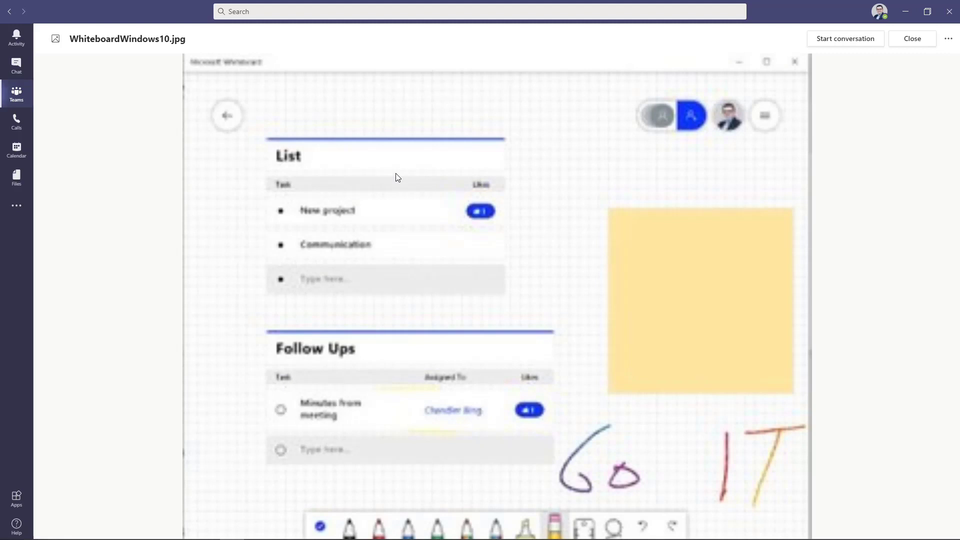
mouse_move(610, 144)
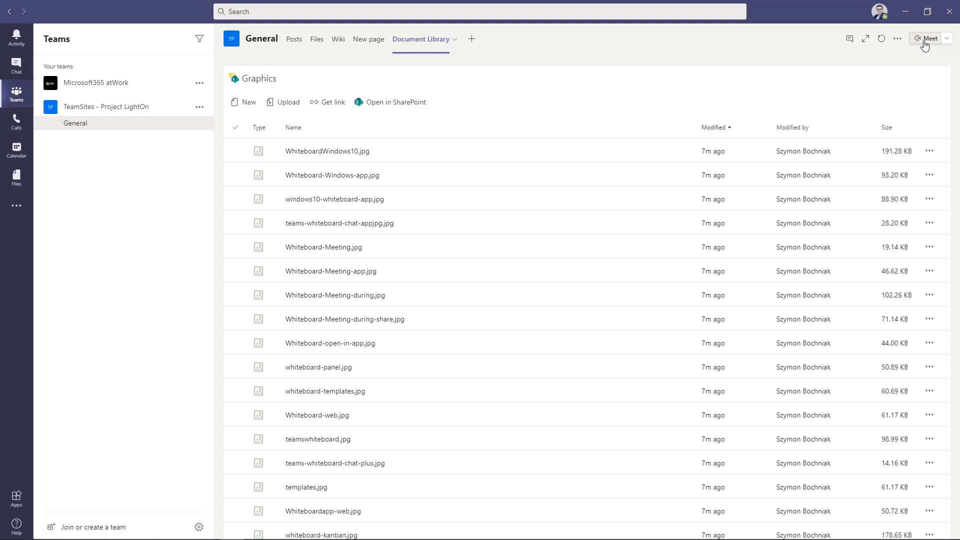
mouse_move(560, 48)
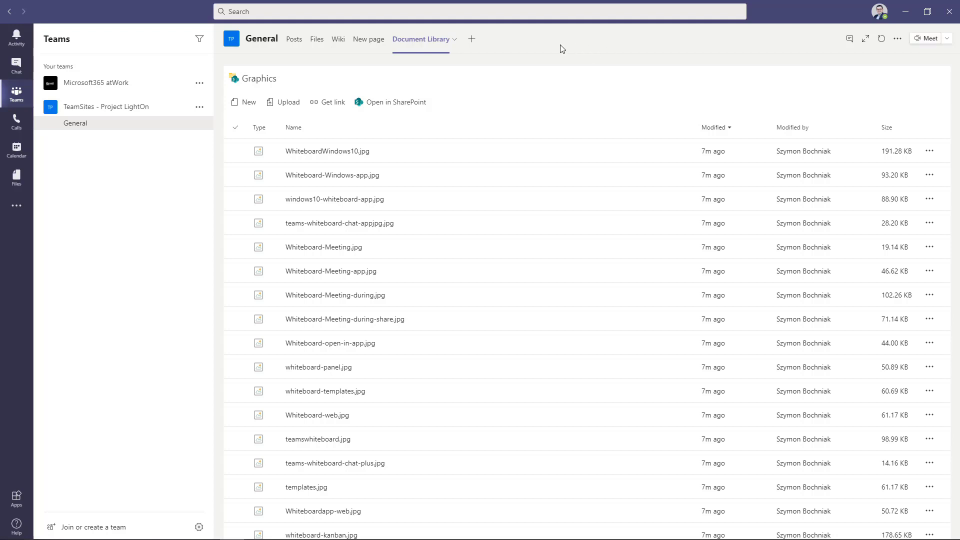
mouse_move(472, 40)
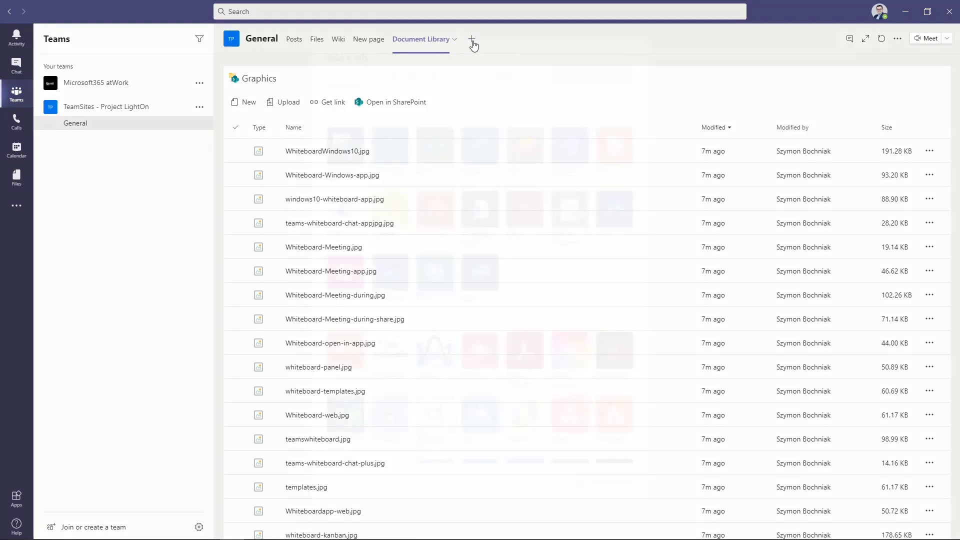
Step: Add the site's Issue tracker SharePoint list as a tab in General
click(474, 39)
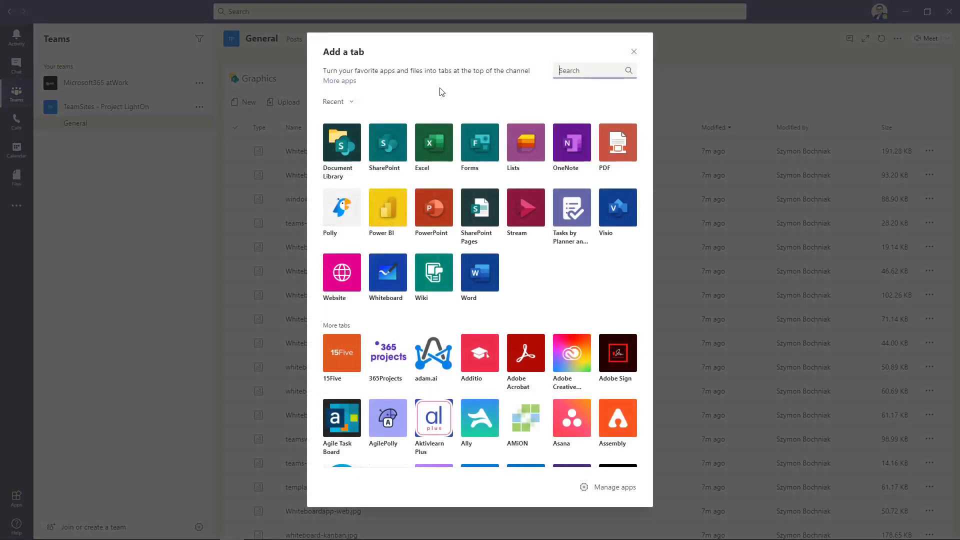
click(388, 142)
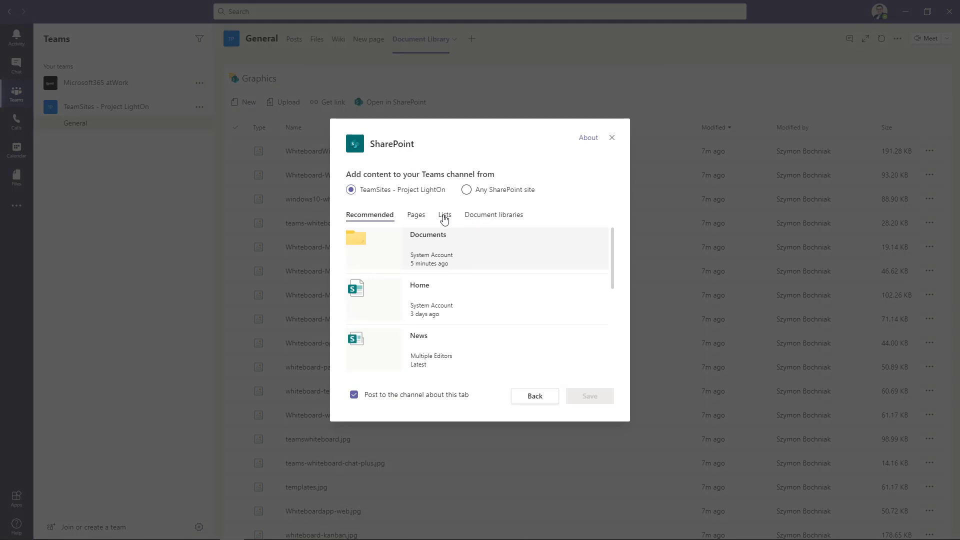
click(444, 214)
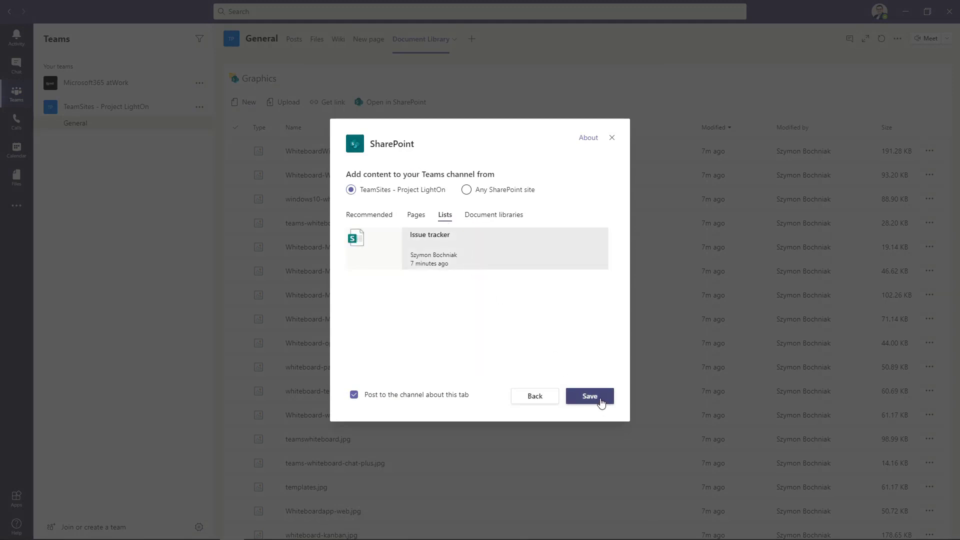
click(590, 396)
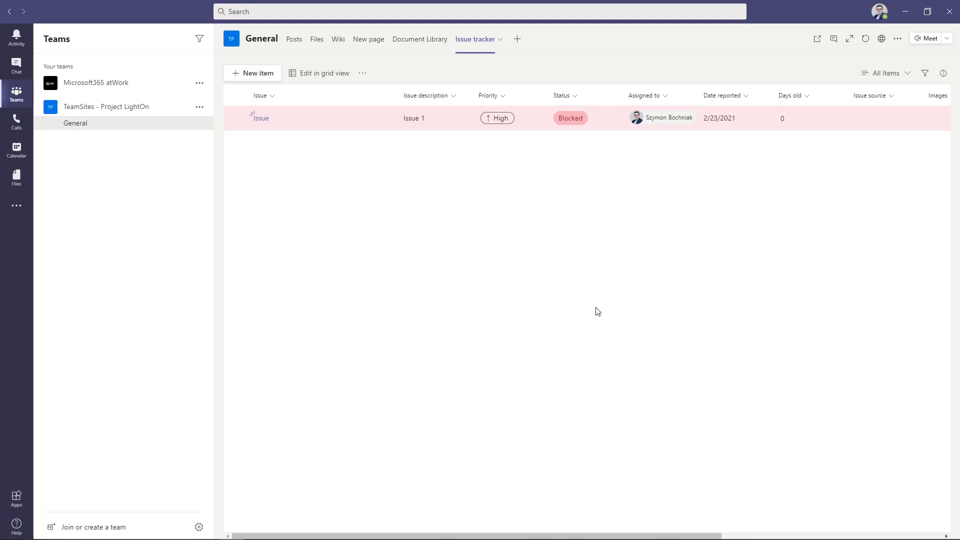
mouse_move(596, 308)
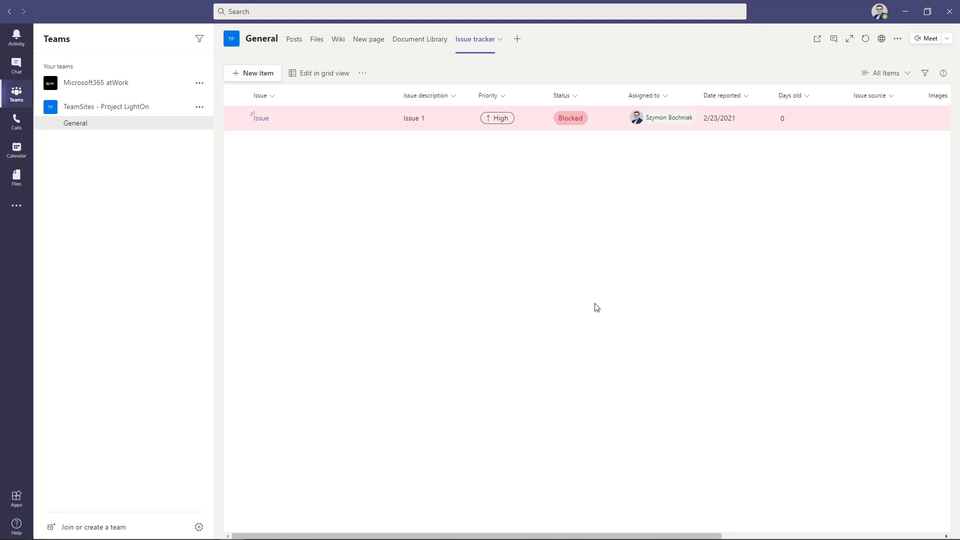
mouse_move(588, 260)
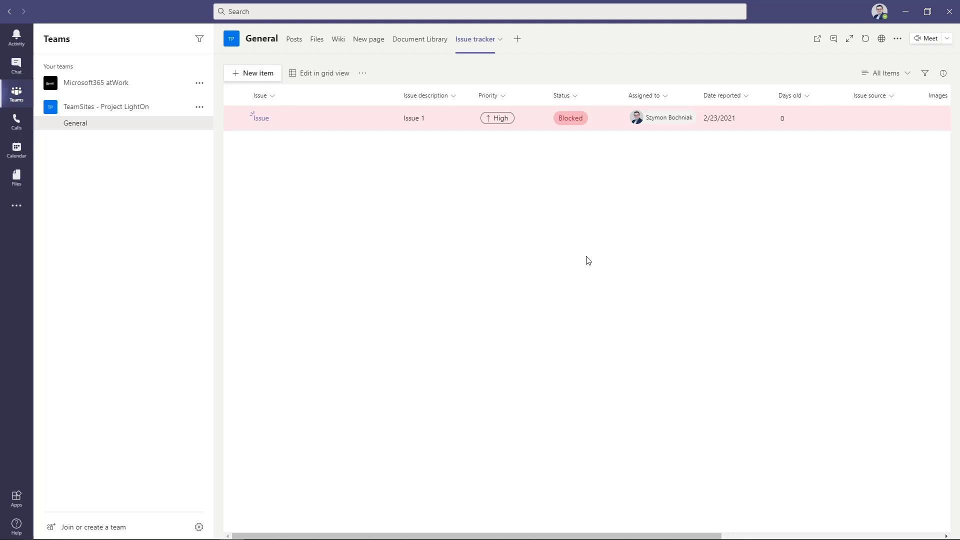